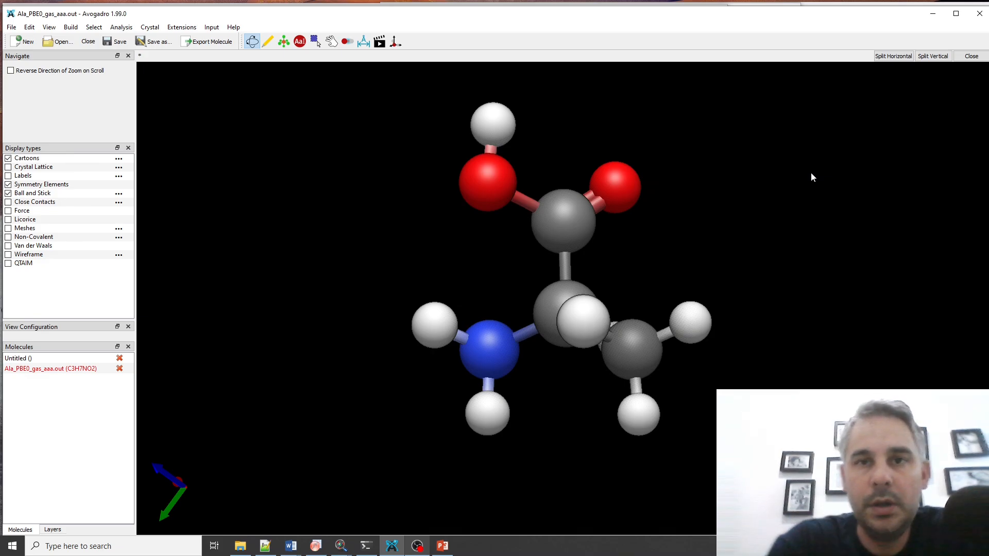
pyautogui.moveTo(734, 229)
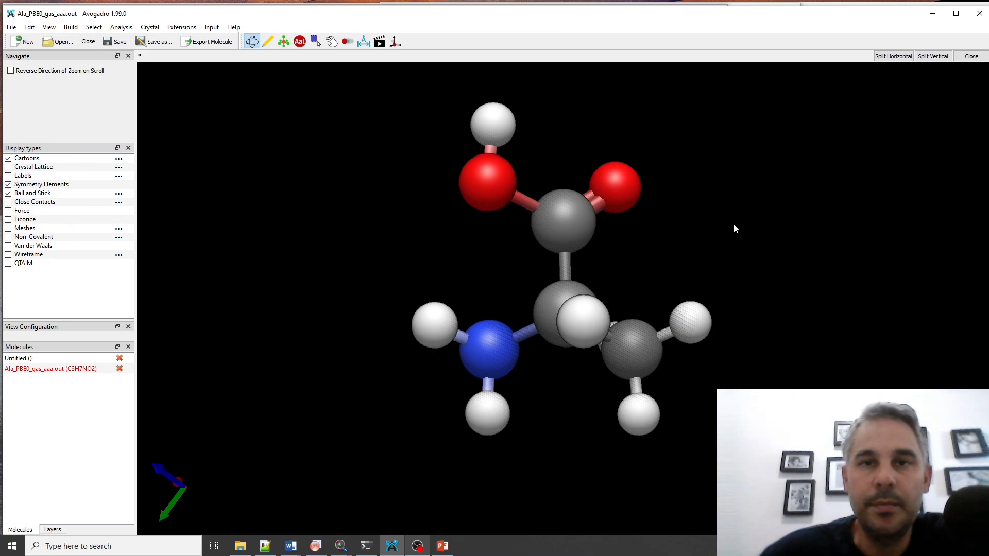
pyautogui.moveTo(813, 177)
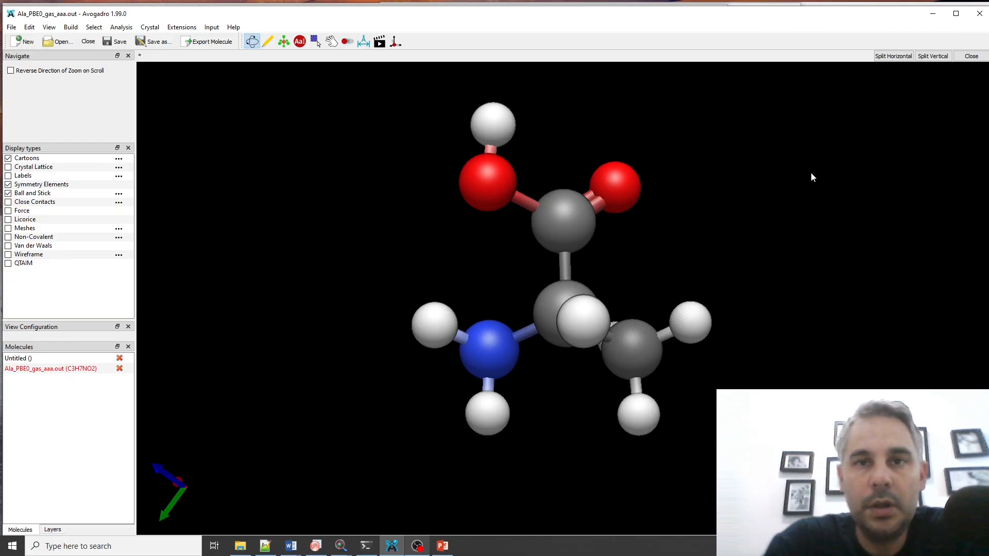
pyautogui.moveTo(736, 229)
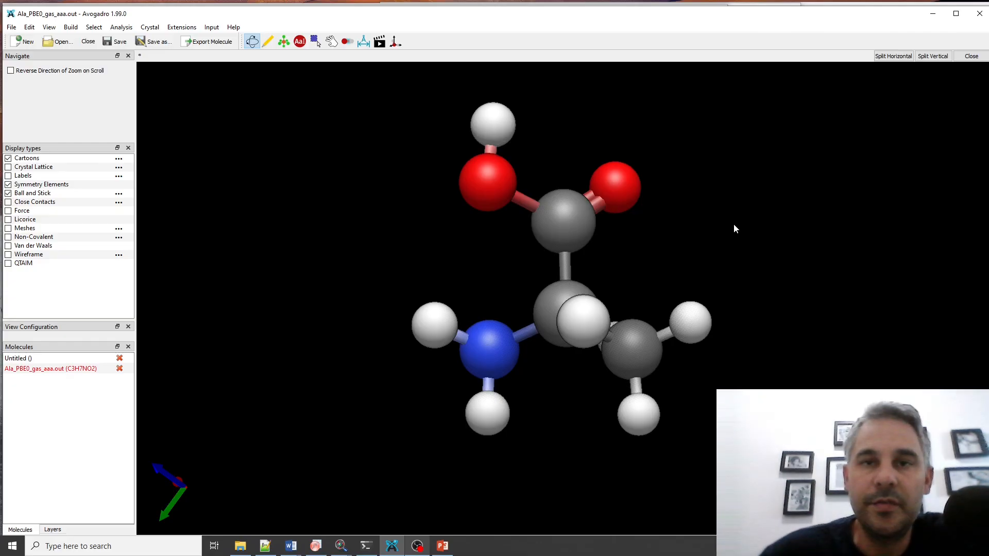
pyautogui.moveTo(717, 246)
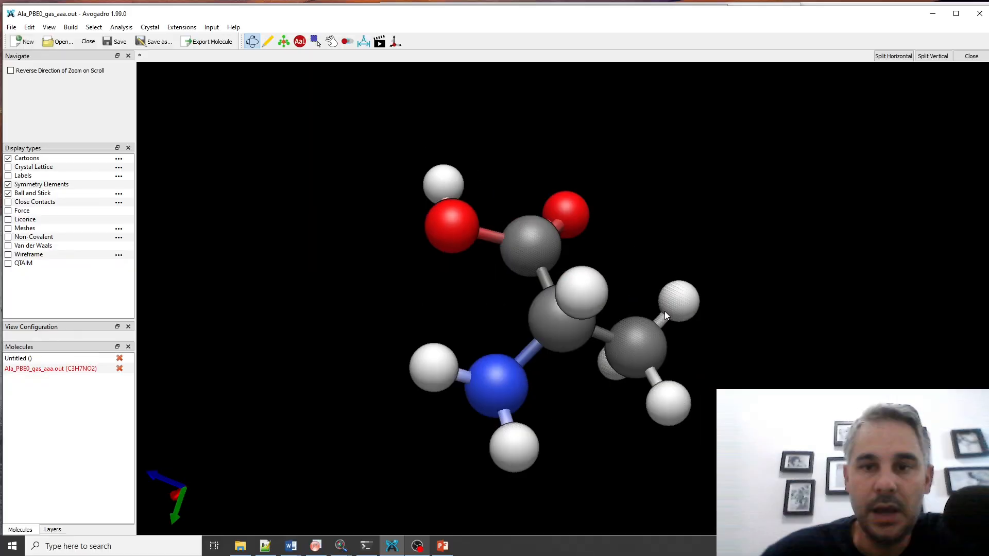
# Rotate the gas-phase alanine ball-and-stick model to view its shape and other face.
pyautogui.moveTo(665, 315); pyautogui.dragTo(656, 343)
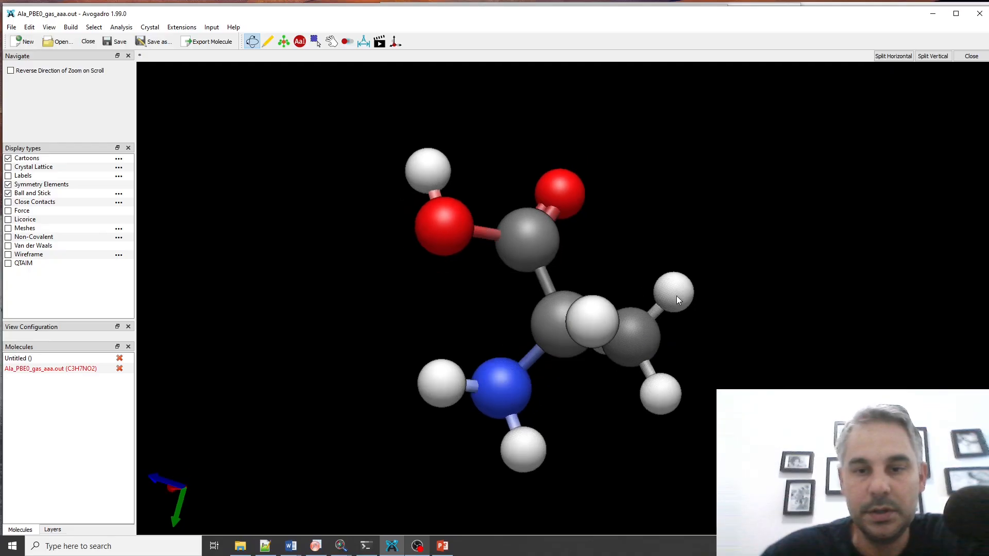
pyautogui.moveTo(678, 300); pyautogui.dragTo(650, 327)
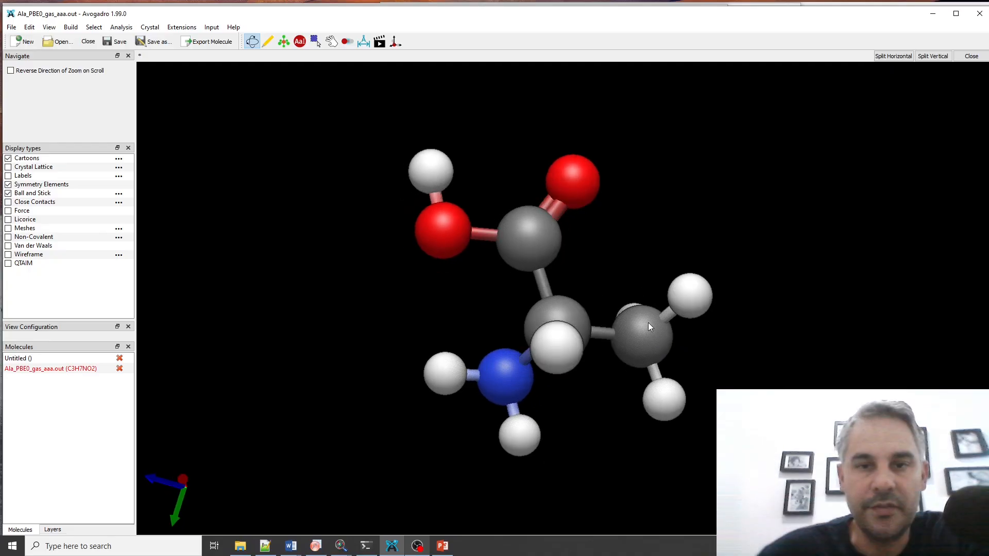
pyautogui.moveTo(650, 327); pyautogui.dragTo(643, 329)
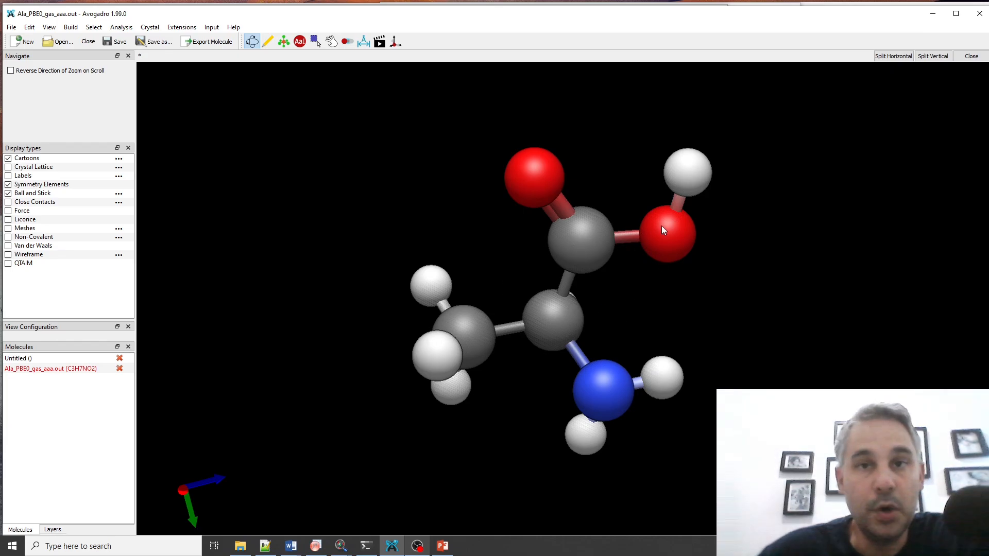
pyautogui.moveTo(622, 224)
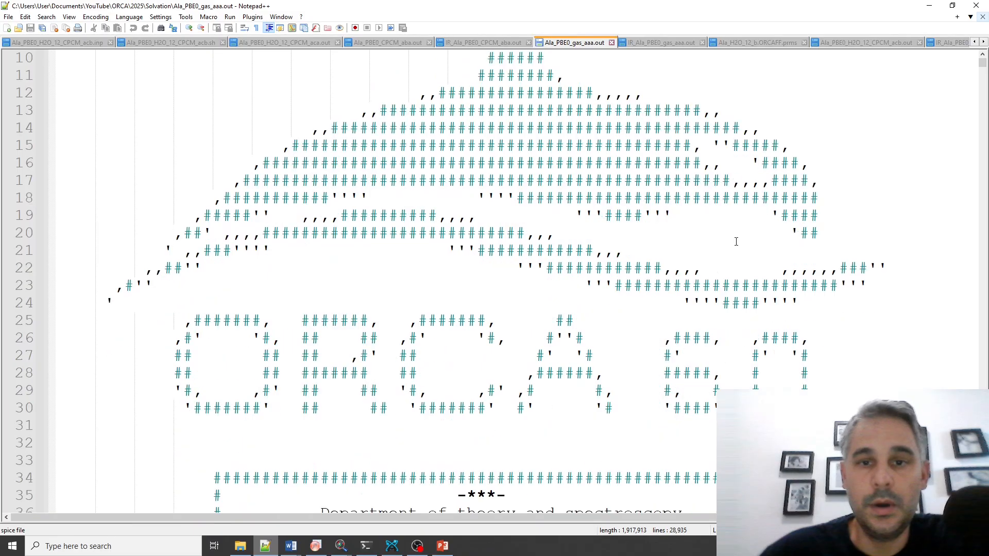
# Scroll Ala_PBE0_gas_aaa.out to the echoed PBE0 Opt Freq input and select the xyz coordinate block.
pyautogui.scroll(-3)
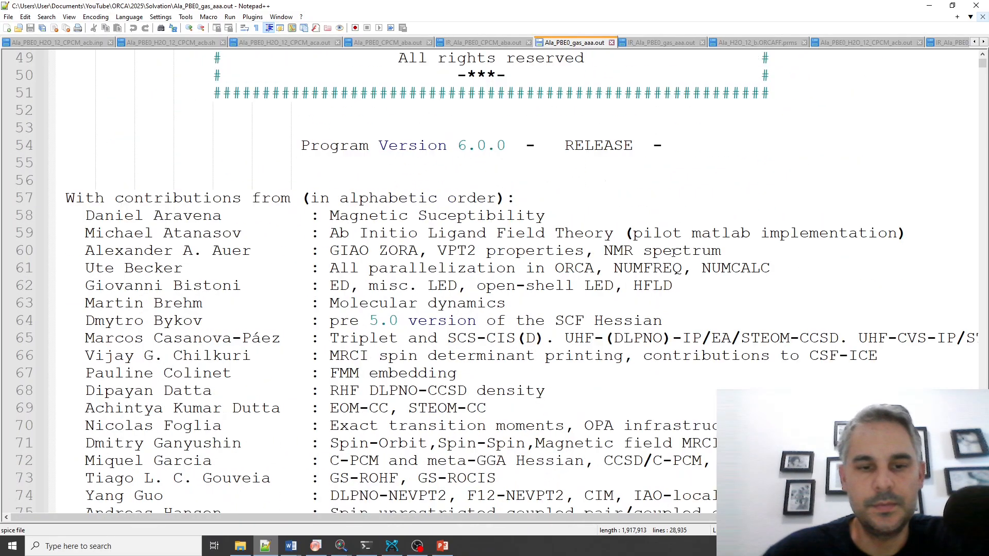
pyautogui.scroll(-3)
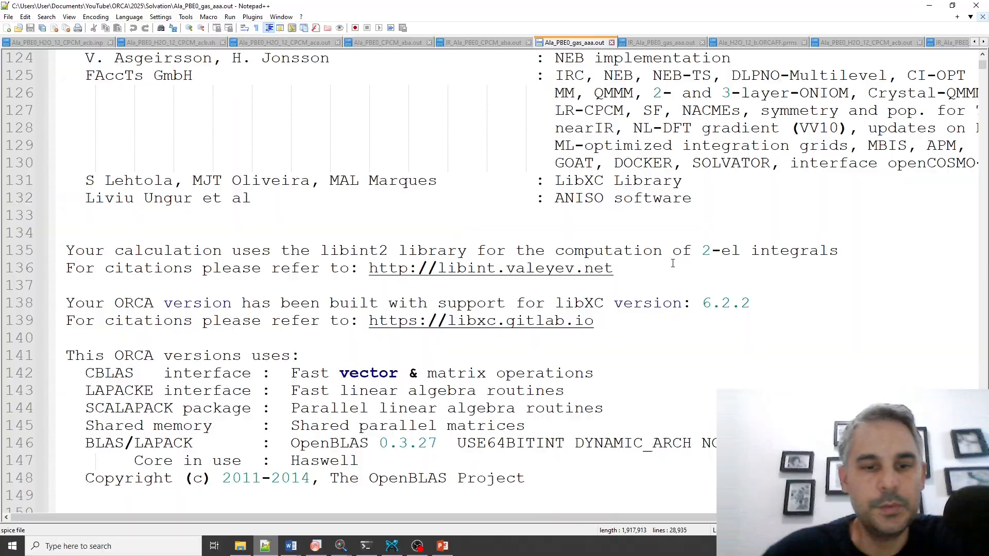
pyautogui.scroll(-3)
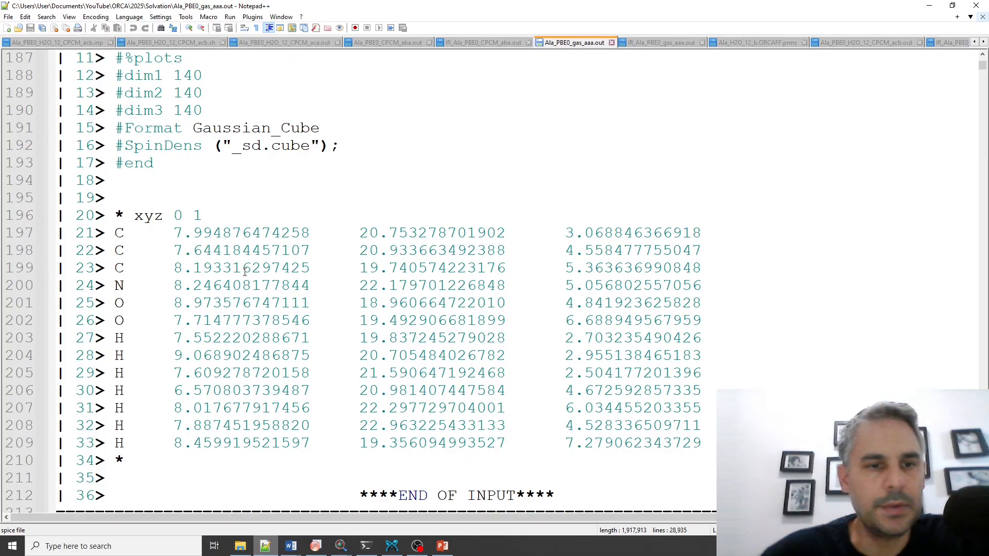
pyautogui.moveTo(113, 233); pyautogui.dragTo(701, 443)
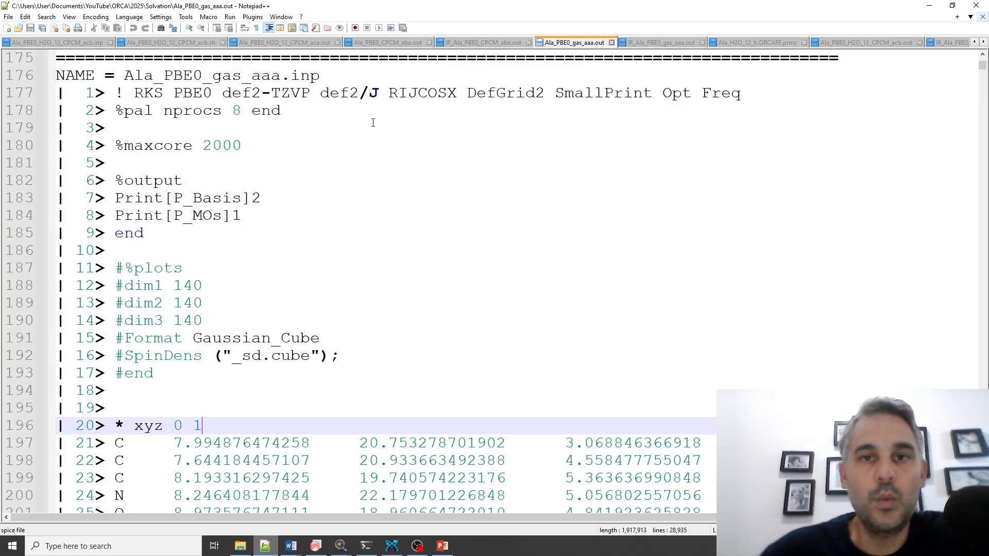
pyautogui.moveTo(410, 148)
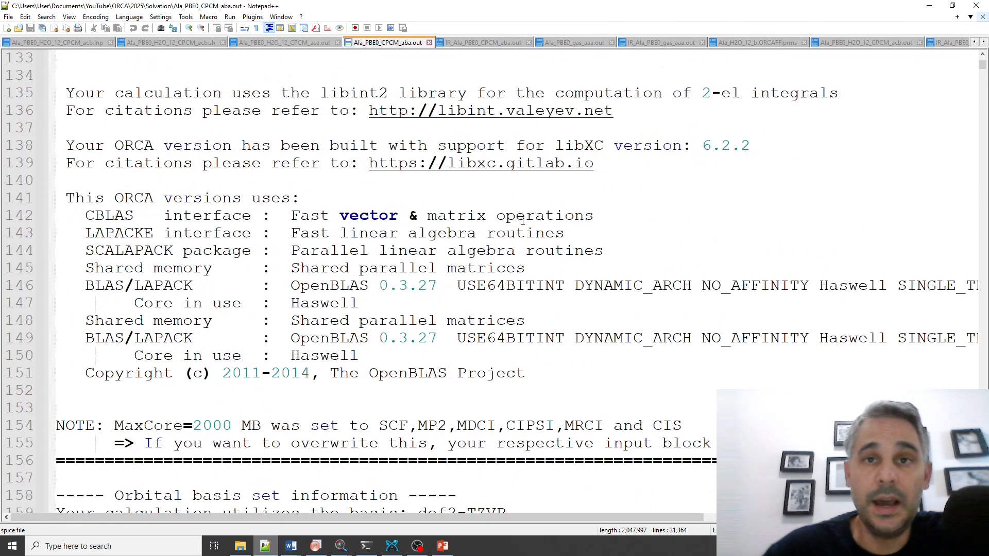
# Scroll the Ala_PBE0_CPCM_aba.out header to the CPCM(Water) solvation keyword line.
pyautogui.scroll(-3)
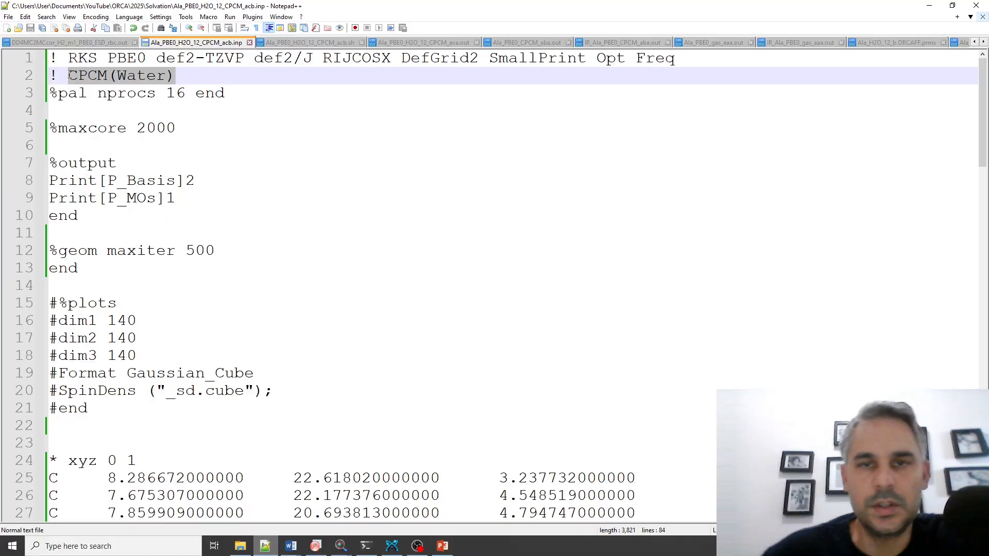
# Review the CPCM(Water) line in Ala_PBE0_H2O_12_CPCM_acb.inp, then bring Avogadro to the front.
pyautogui.scroll(-3)
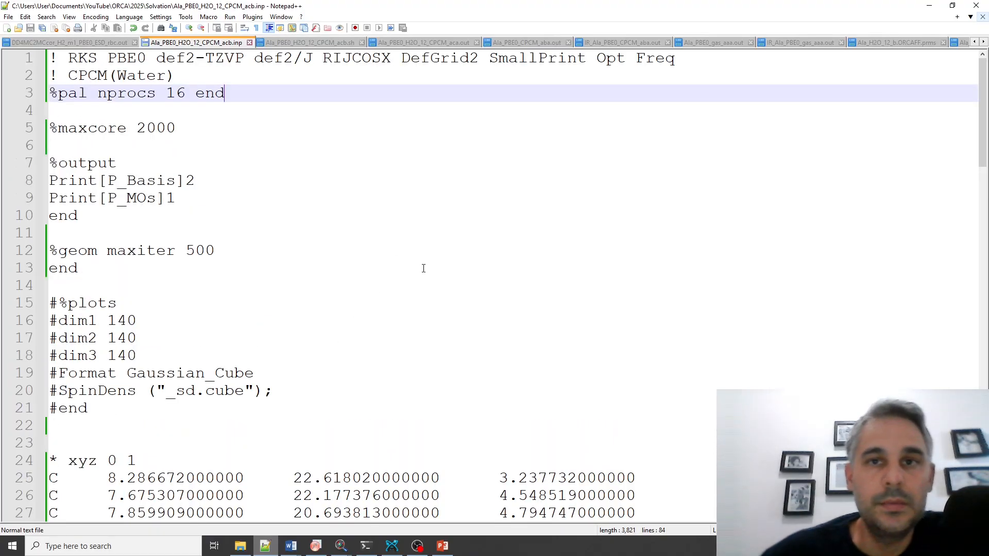
pyautogui.moveTo(517, 257)
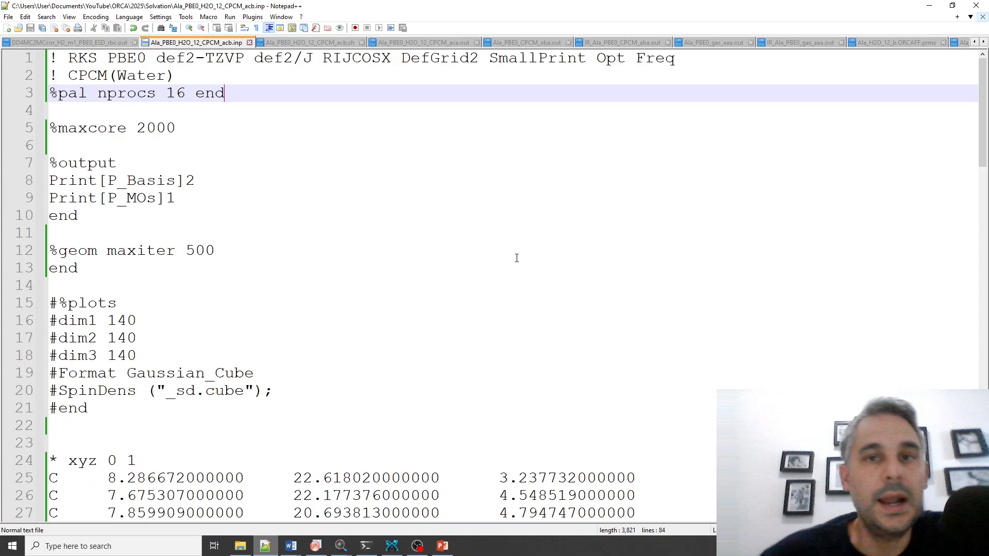
pyautogui.moveTo(497, 191)
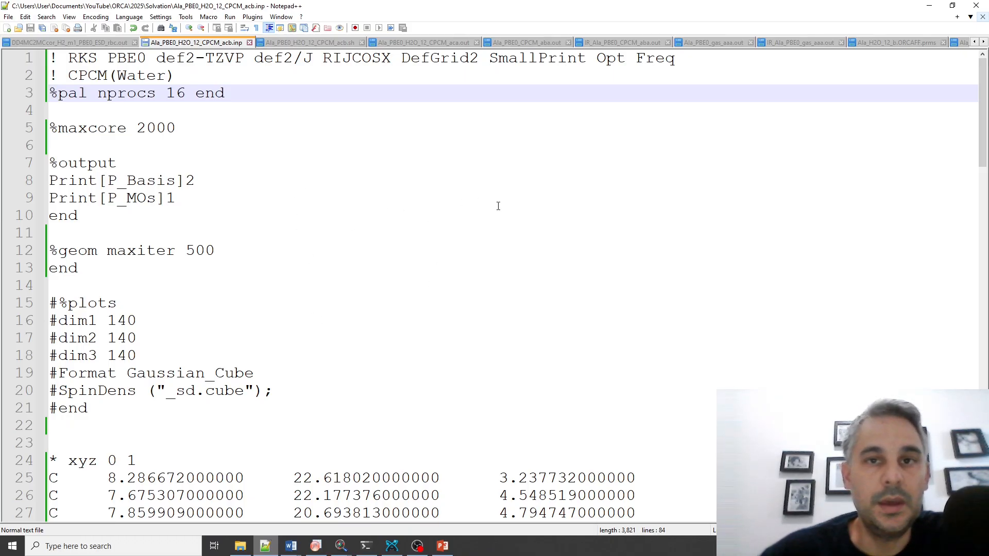
pyautogui.click(391, 545)
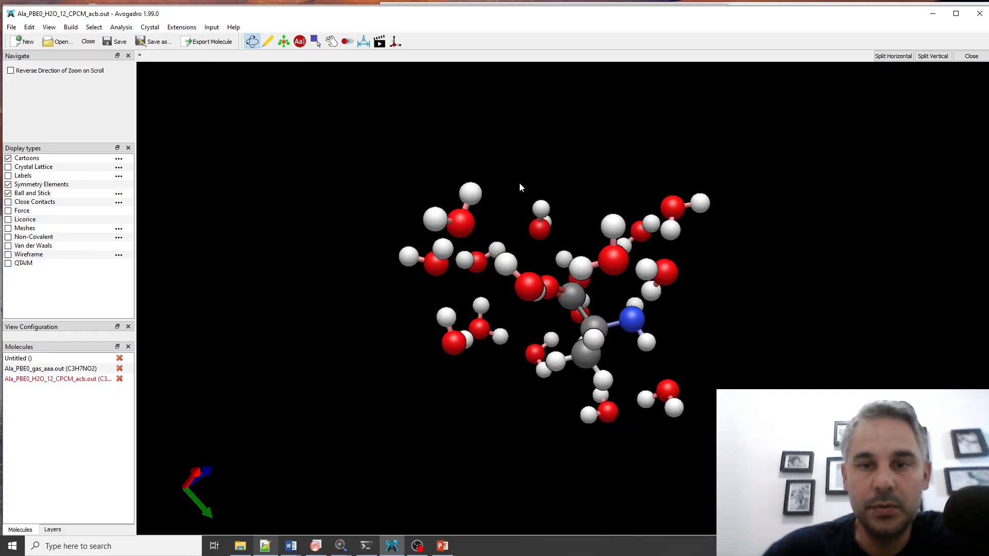
# List the vibrational modes and animate the 3898 and 3889.44 cm⁻¹ modes of alanine with twelve waters.
pyautogui.click(119, 27)
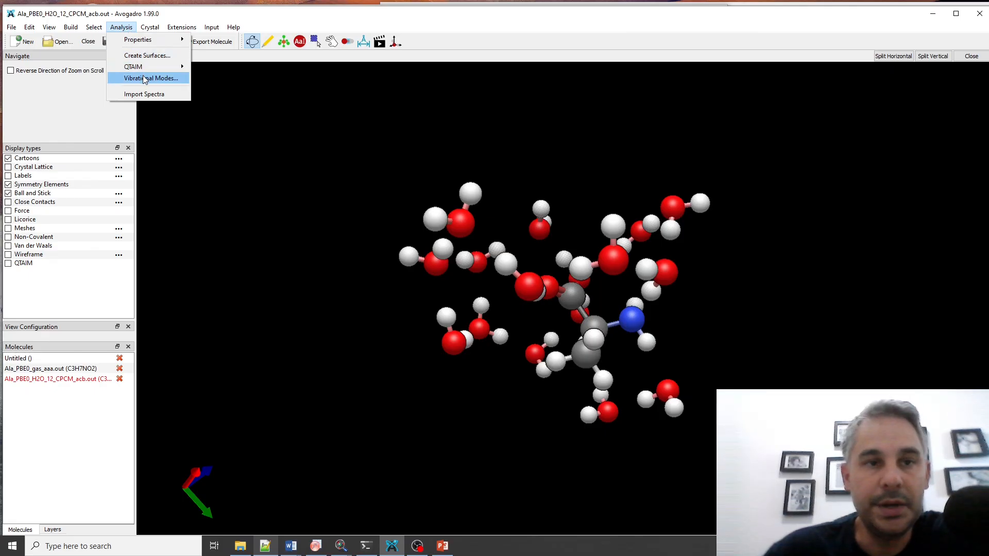
pyautogui.click(148, 79)
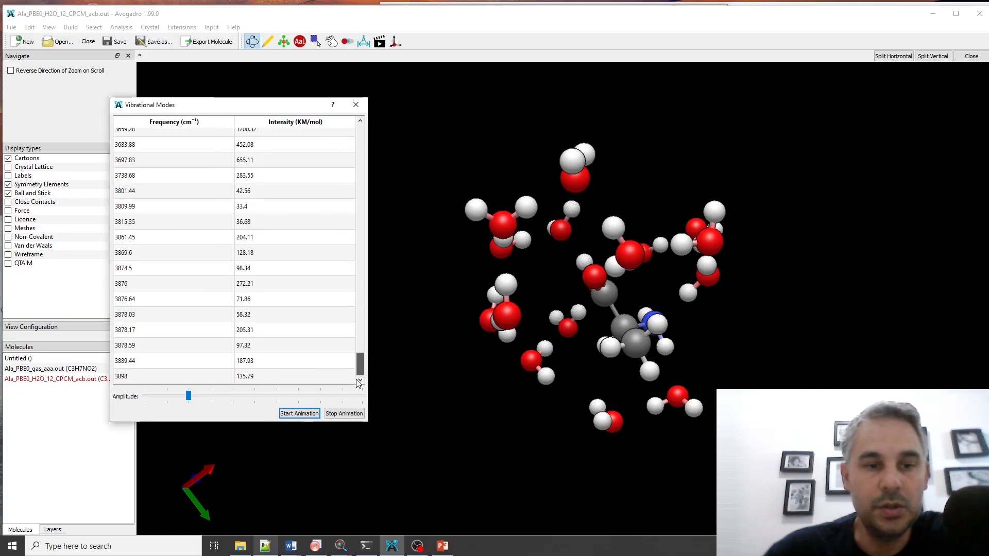
pyautogui.click(173, 377)
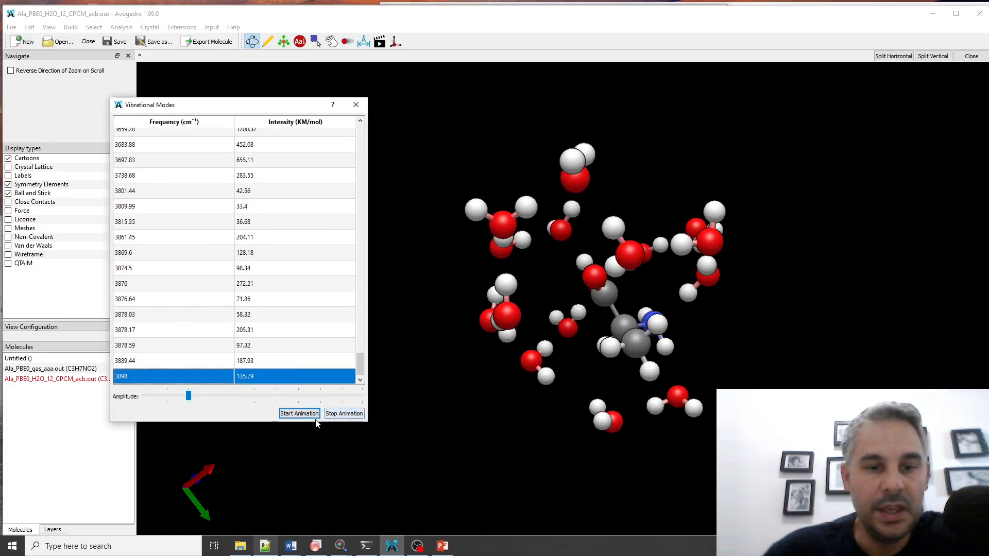
pyautogui.click(299, 414)
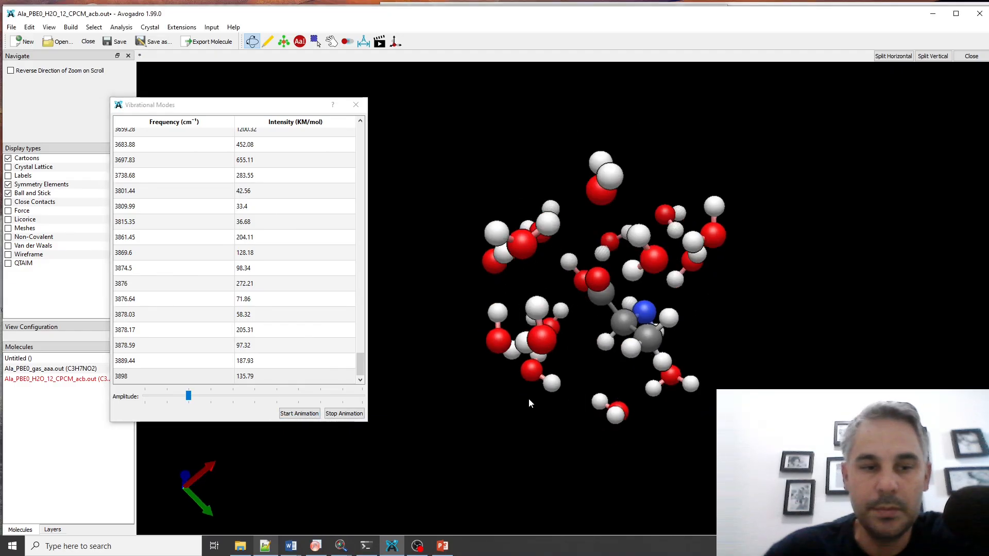
pyautogui.click(158, 361)
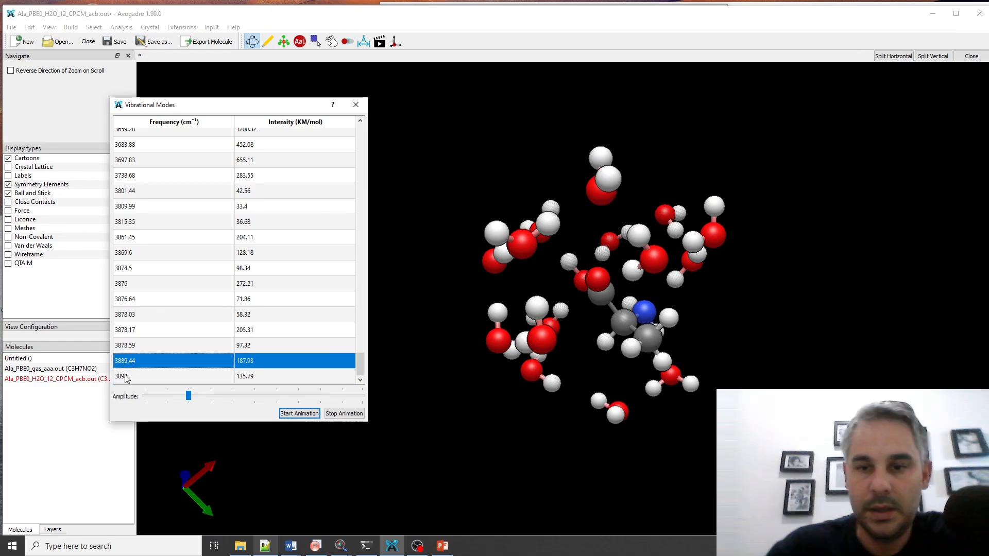
pyautogui.click(150, 283)
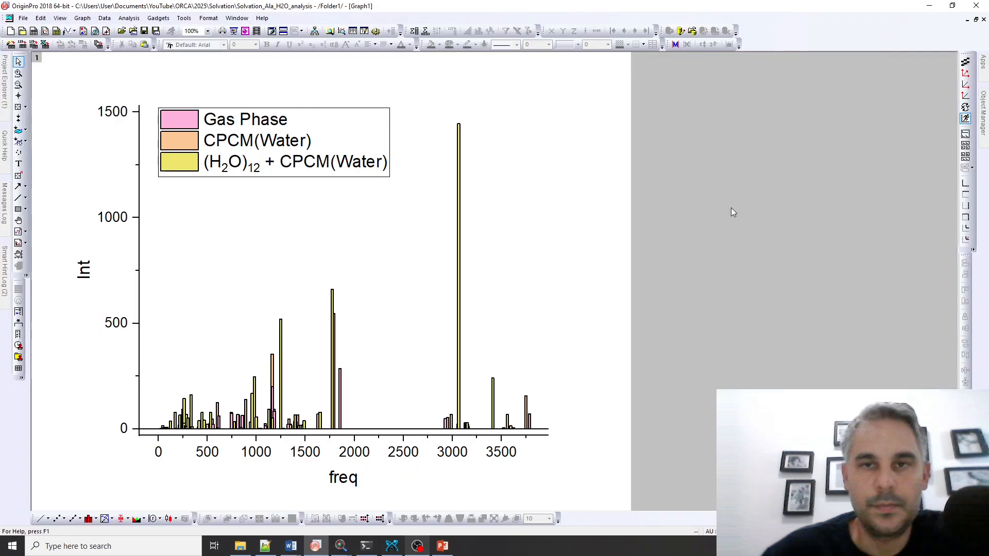
pyautogui.moveTo(371, 235)
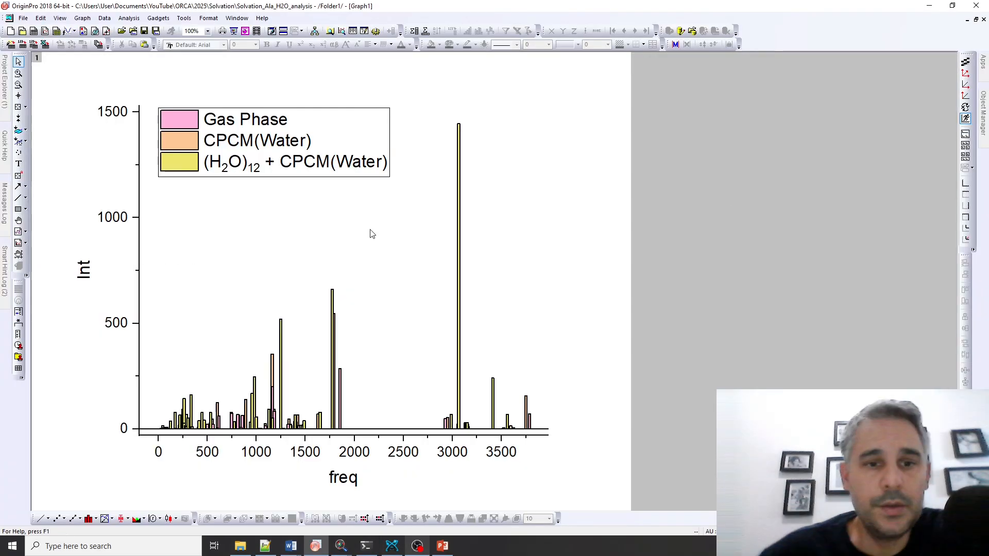
pyautogui.moveTo(473, 136)
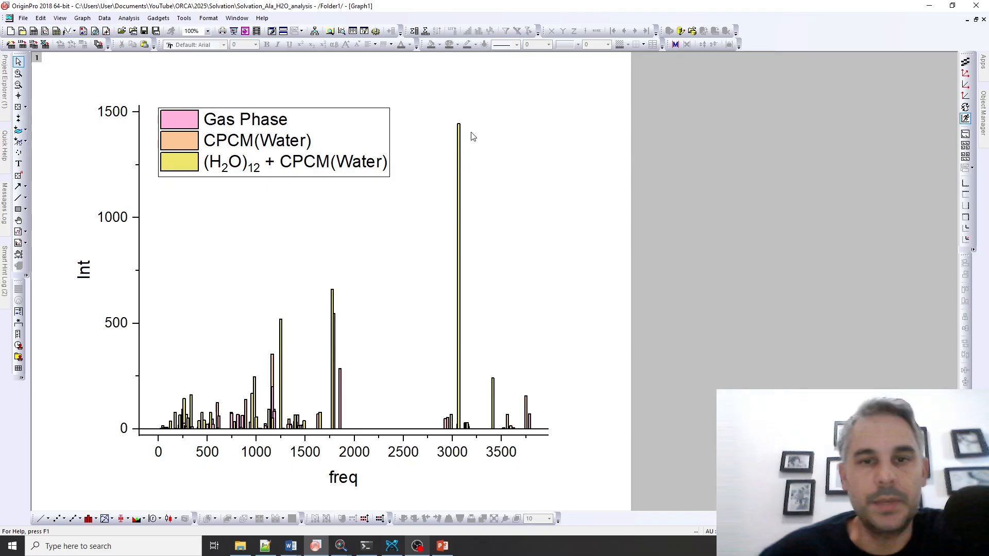
pyautogui.moveTo(449, 196)
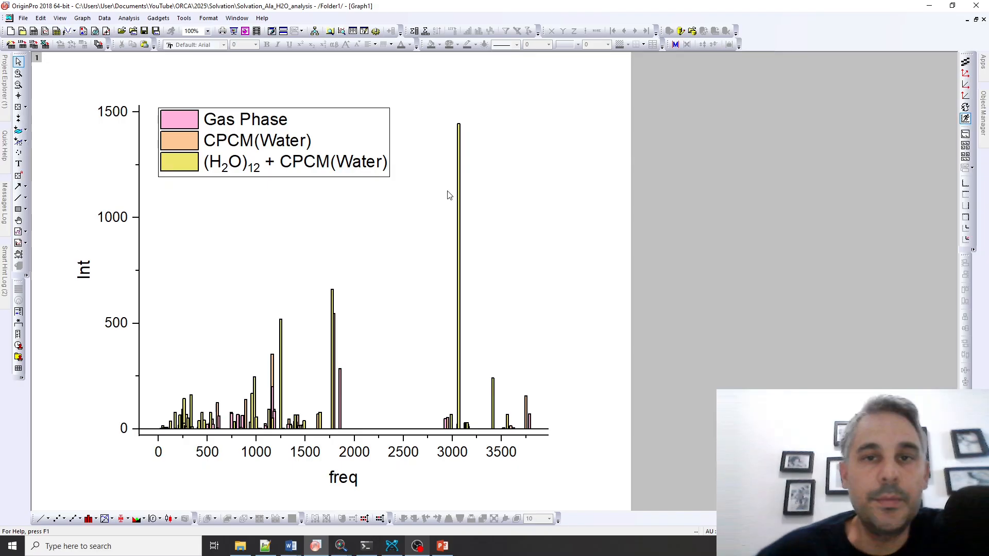
pyautogui.moveTo(474, 171)
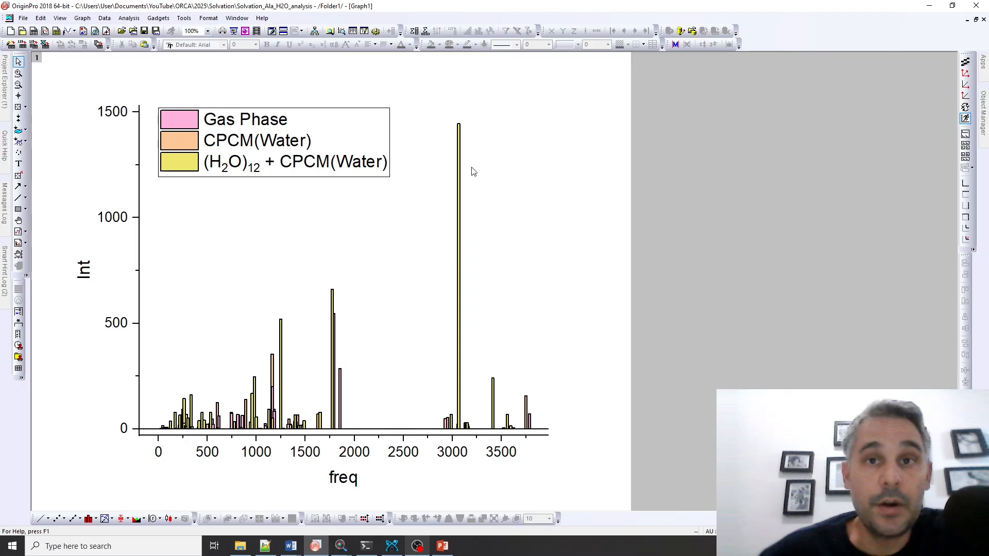
pyautogui.moveTo(498, 325)
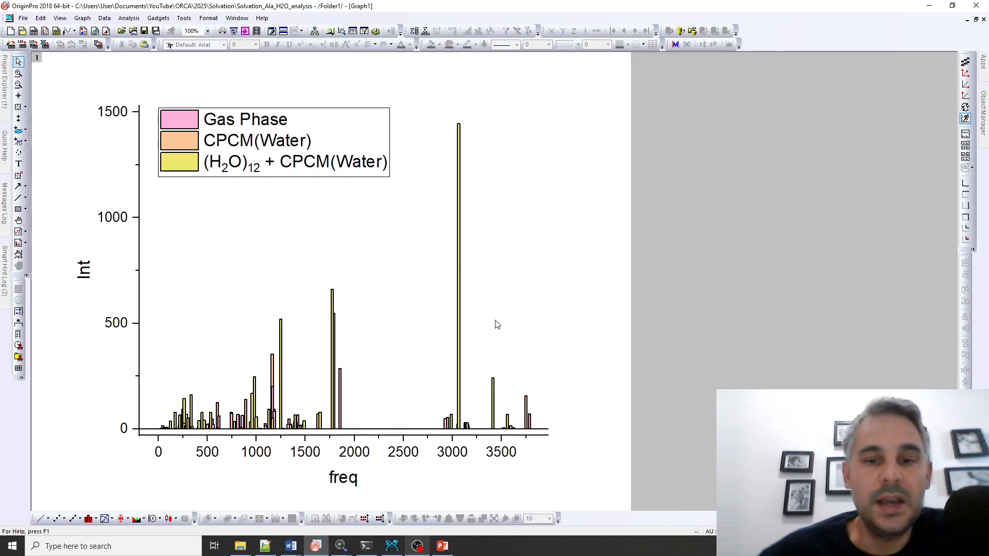
pyautogui.moveTo(505, 292)
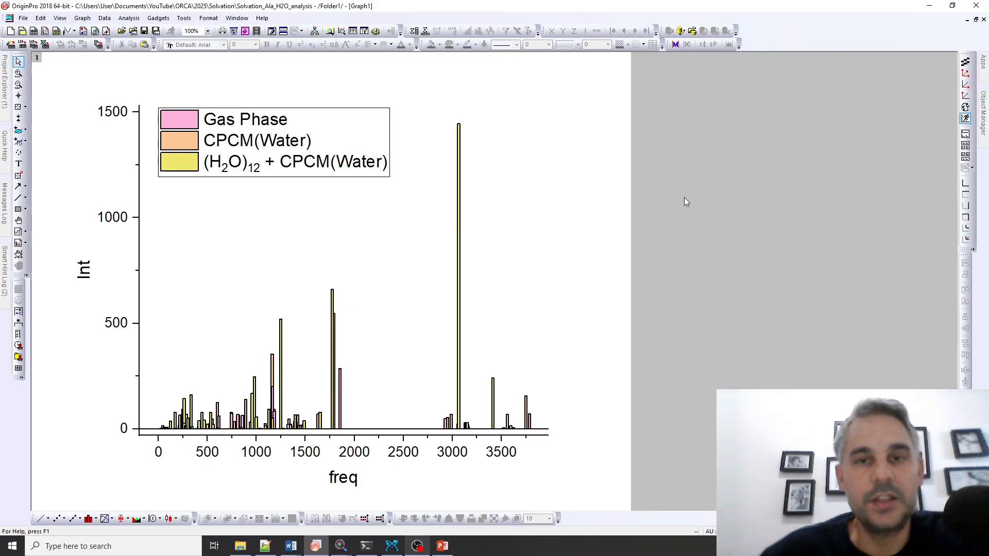
pyautogui.moveTo(484, 145)
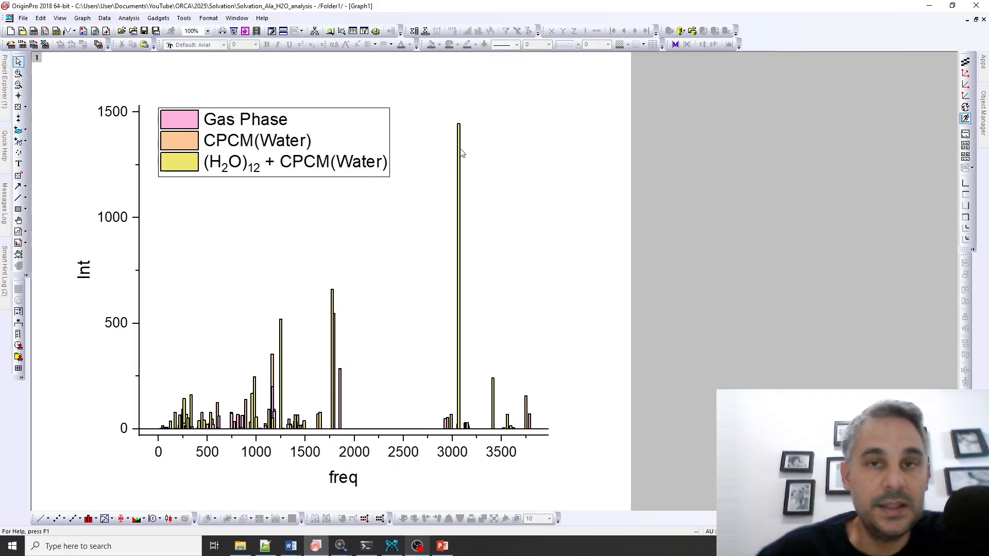
pyautogui.moveTo(454, 124)
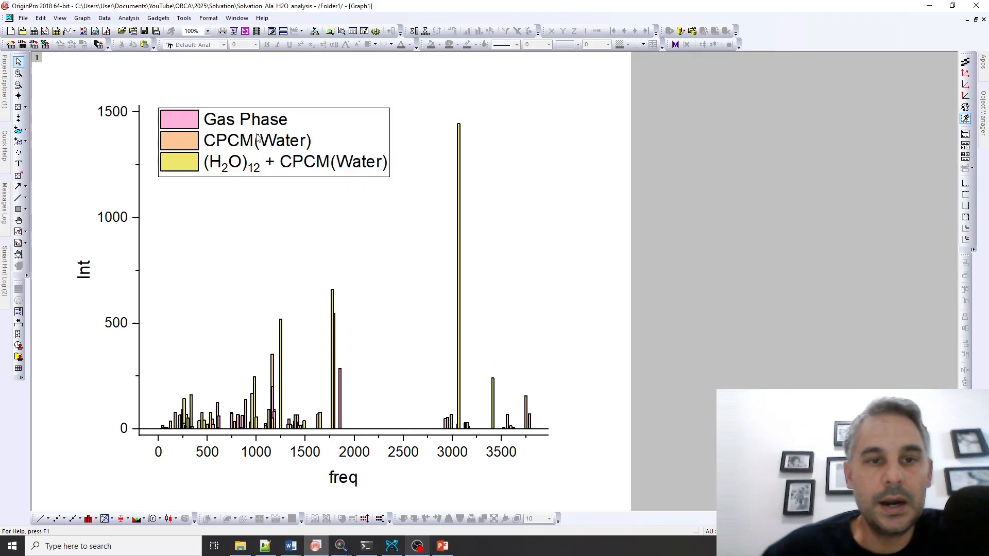
pyautogui.moveTo(524, 408)
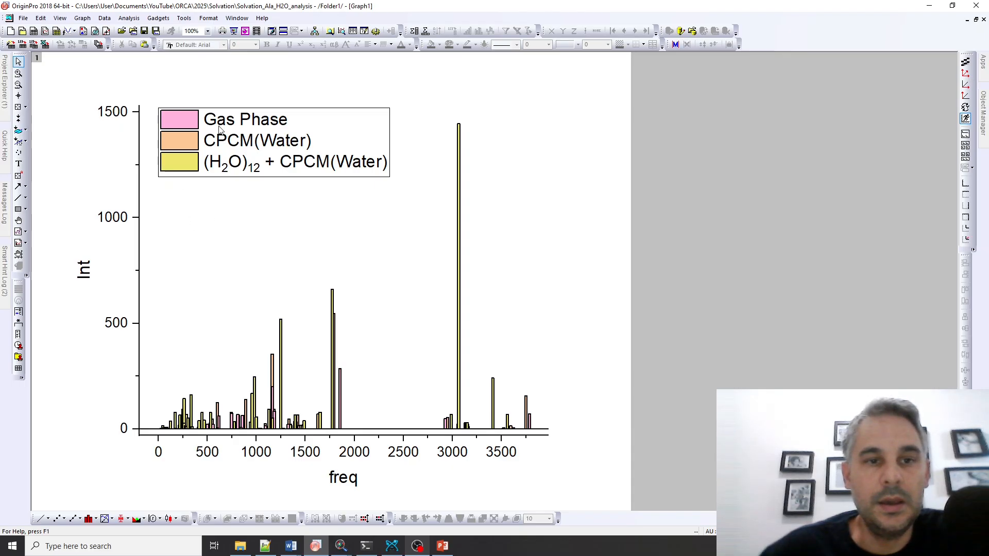
pyautogui.moveTo(796, 252)
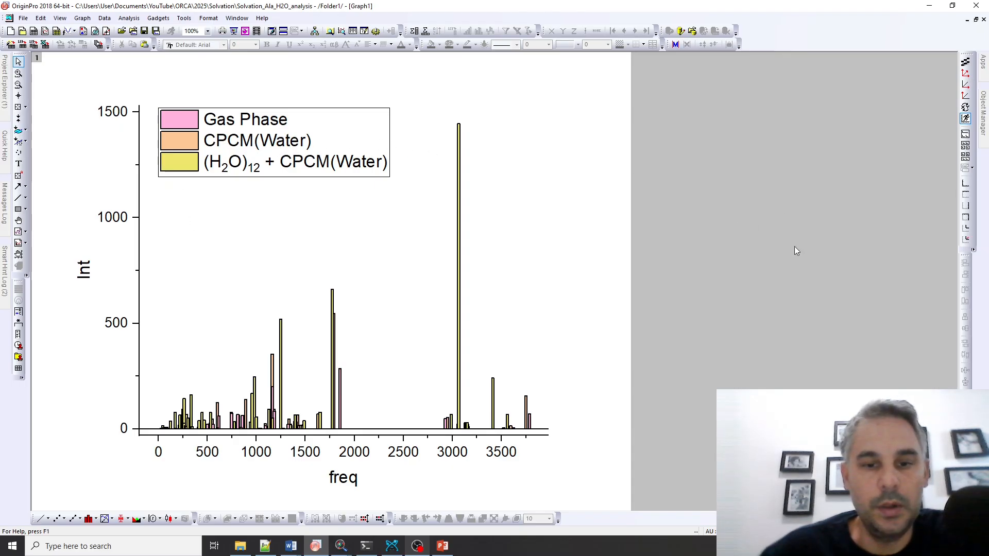
pyautogui.moveTo(680, 366)
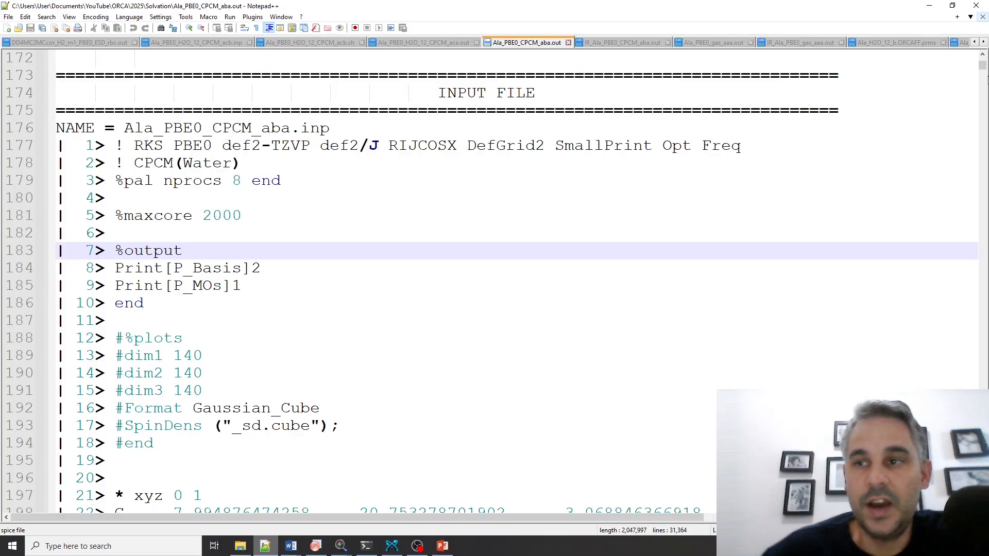
# Jump to the IR SPECTRUM table at the end of the CPCM output and move to the IR_Ala_PBE0_CPCM_aba.out file.
pyautogui.press('Ctrl+End')
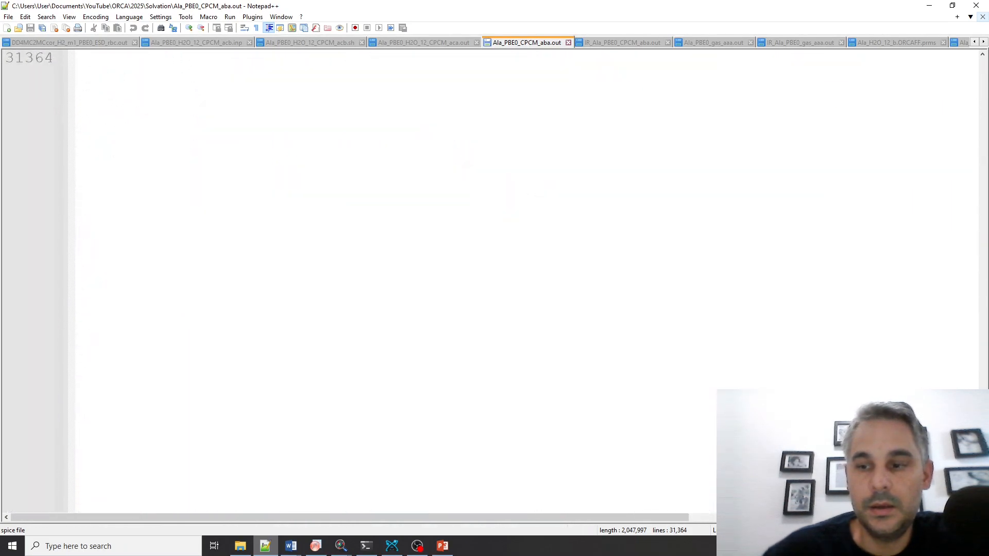
pyautogui.scroll(-3)
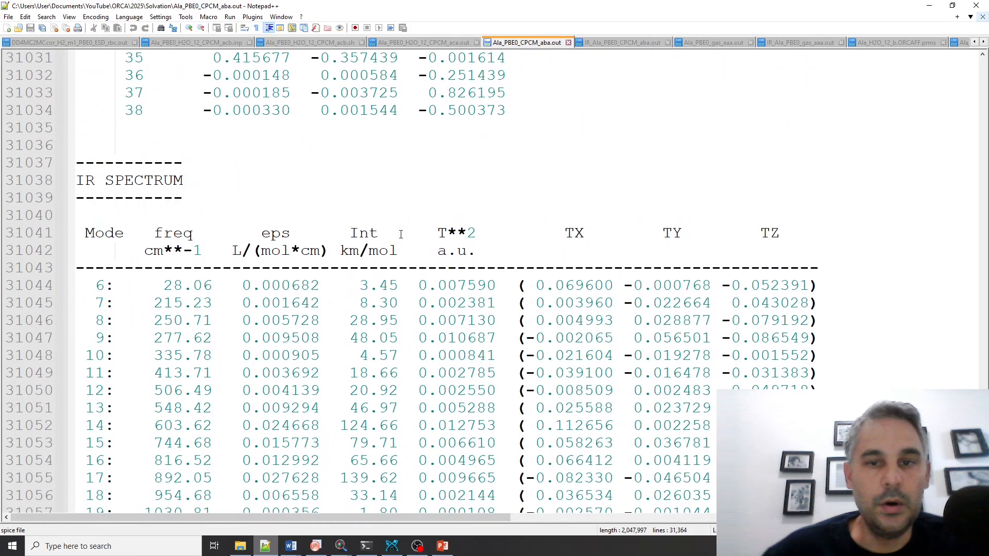
pyautogui.scroll(-3)
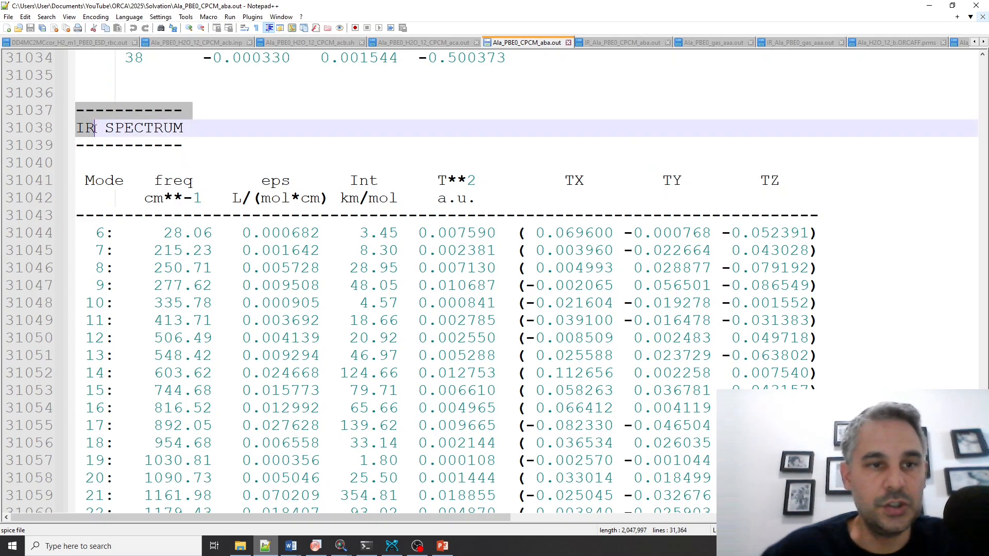
pyautogui.scroll(-3)
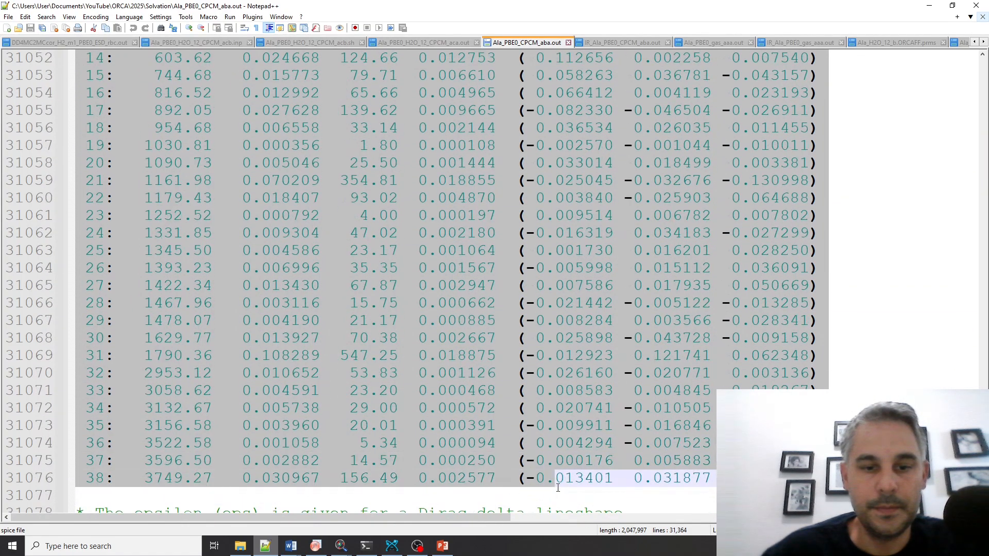
pyautogui.click(624, 42)
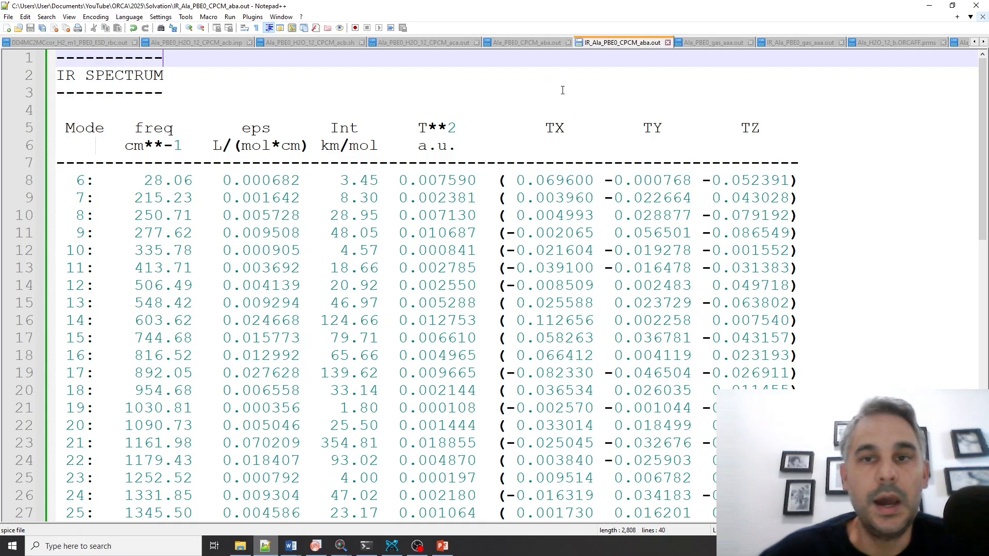
pyautogui.moveTo(361, 117)
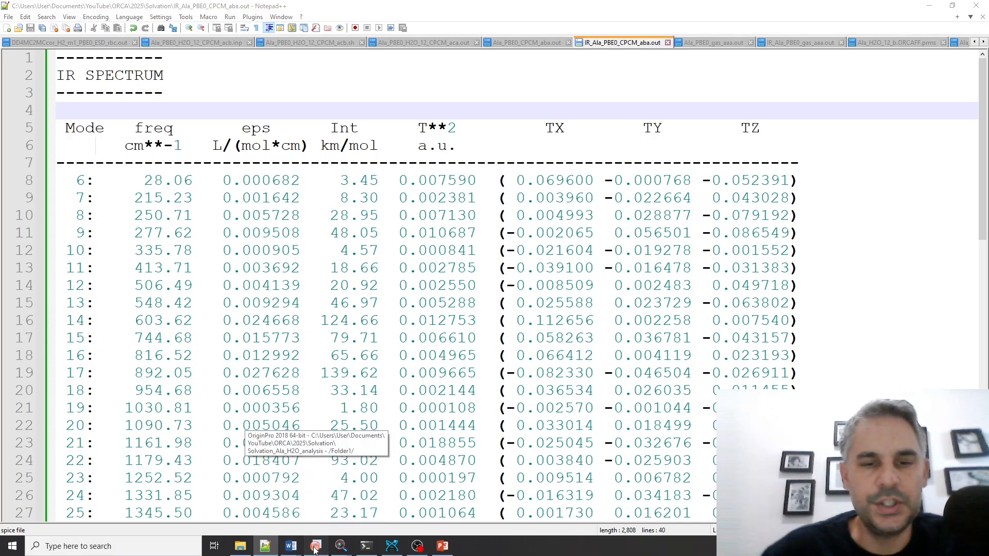
# Return to OriginPro and maximize the Graph1 combined IR bar chart of the three alanine models.
pyautogui.click(316, 546)
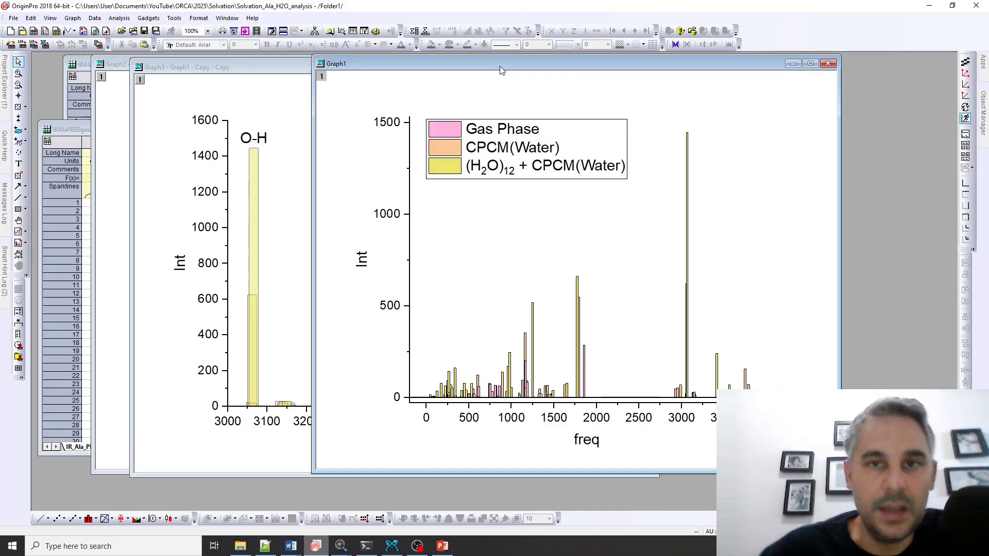
pyautogui.click(810, 64)
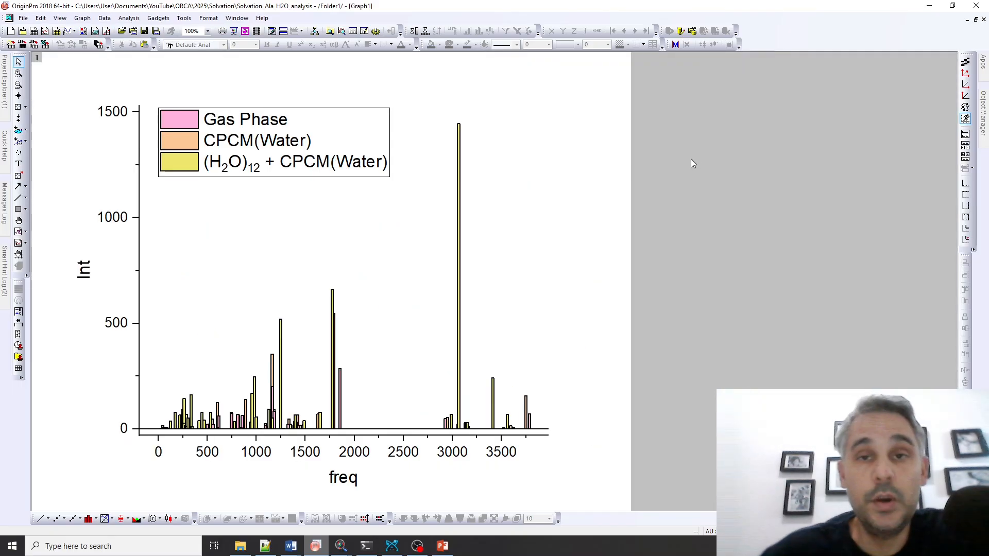
pyautogui.moveTo(455, 233)
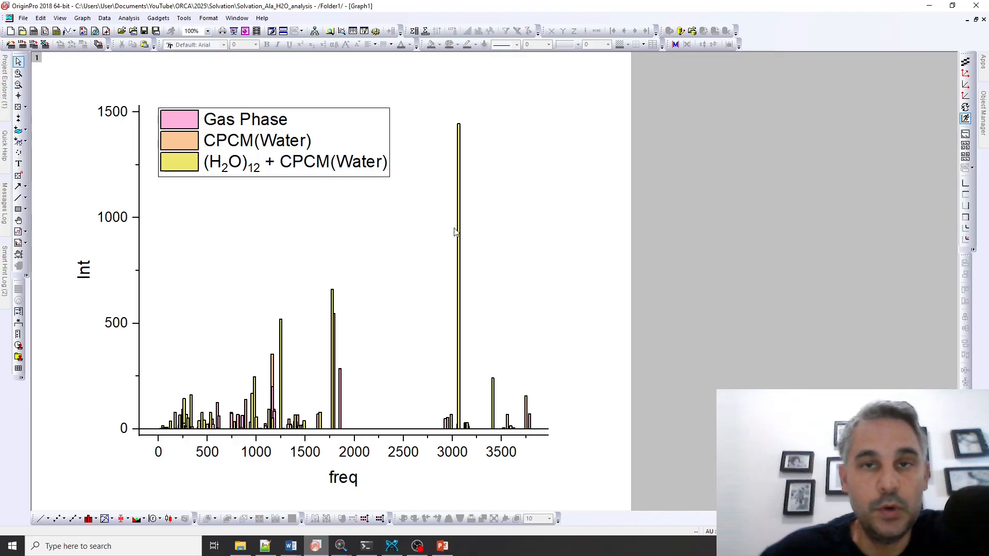
pyautogui.moveTo(412, 334)
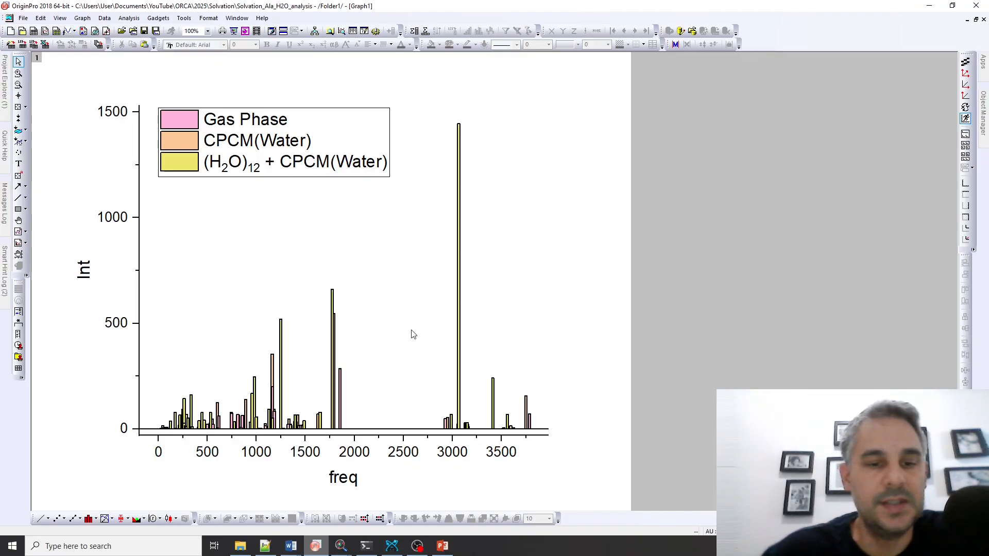
pyautogui.moveTo(511, 284)
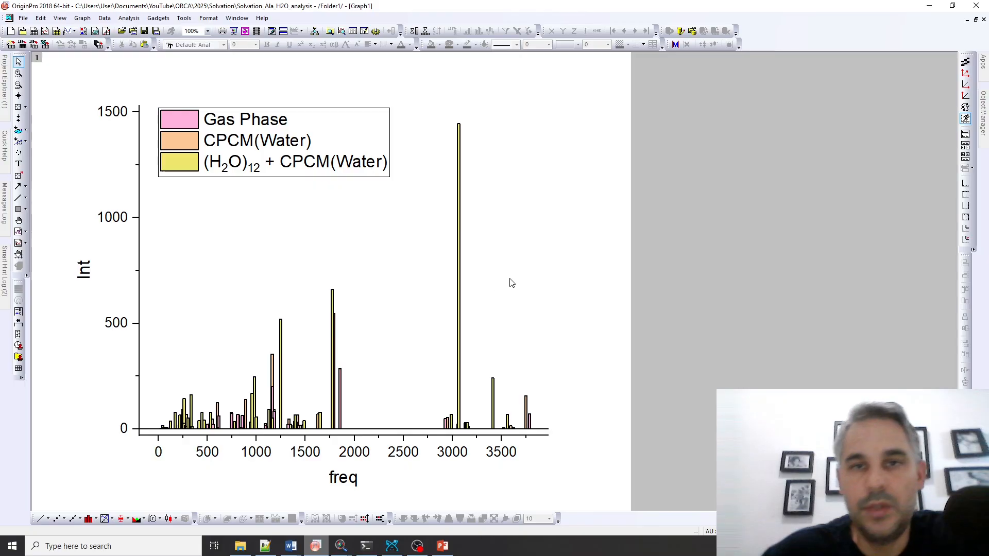
pyautogui.moveTo(588, 231)
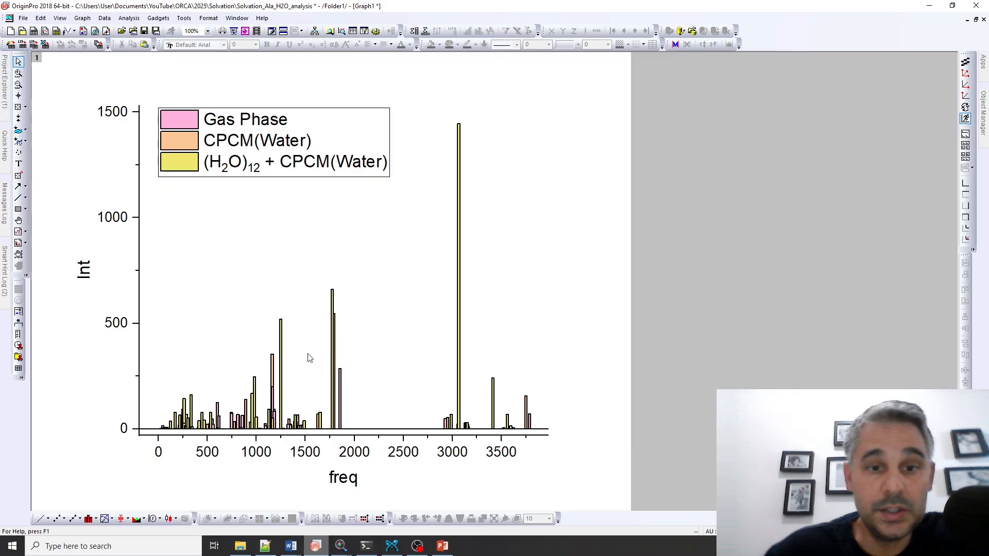
pyautogui.moveTo(395, 344)
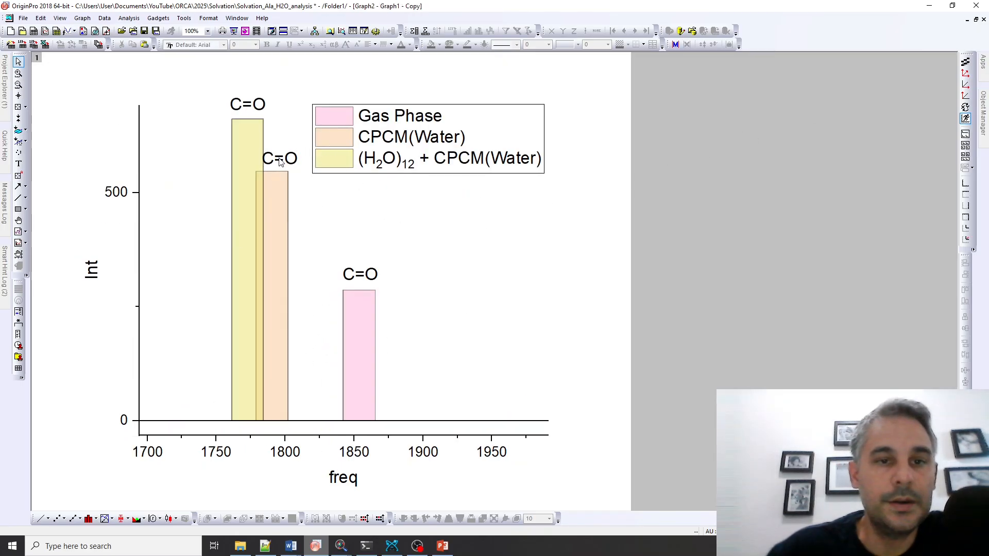
pyautogui.moveTo(352, 310)
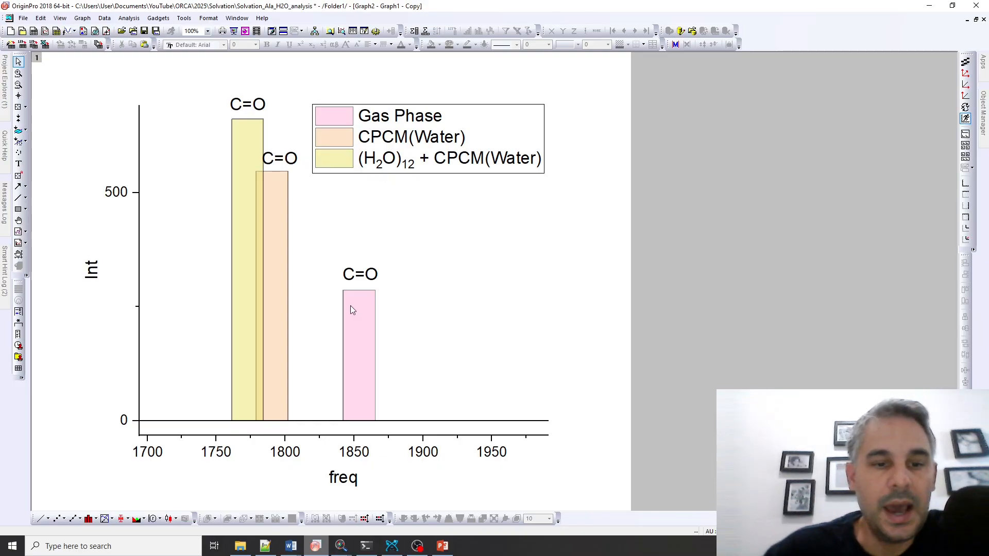
pyautogui.moveTo(365, 394)
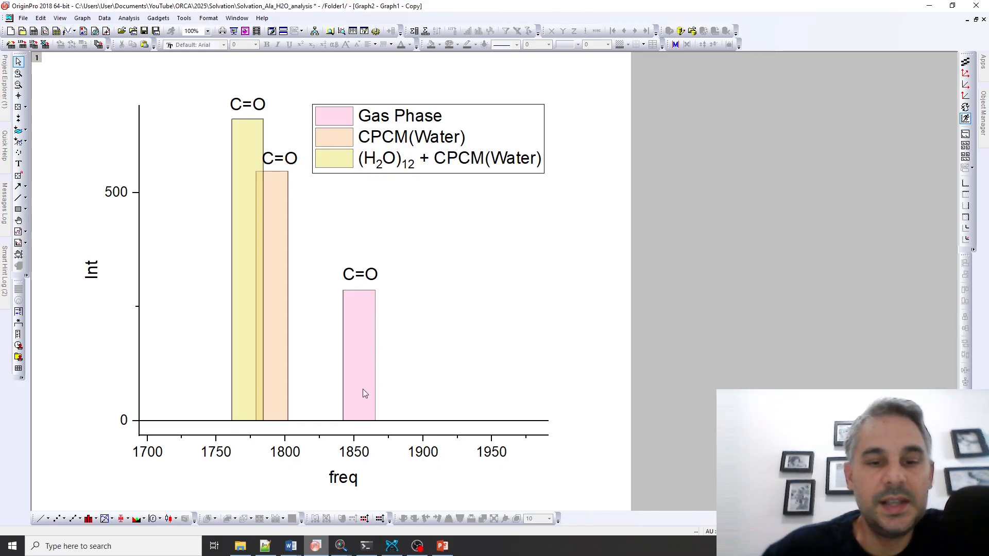
pyautogui.moveTo(364, 405)
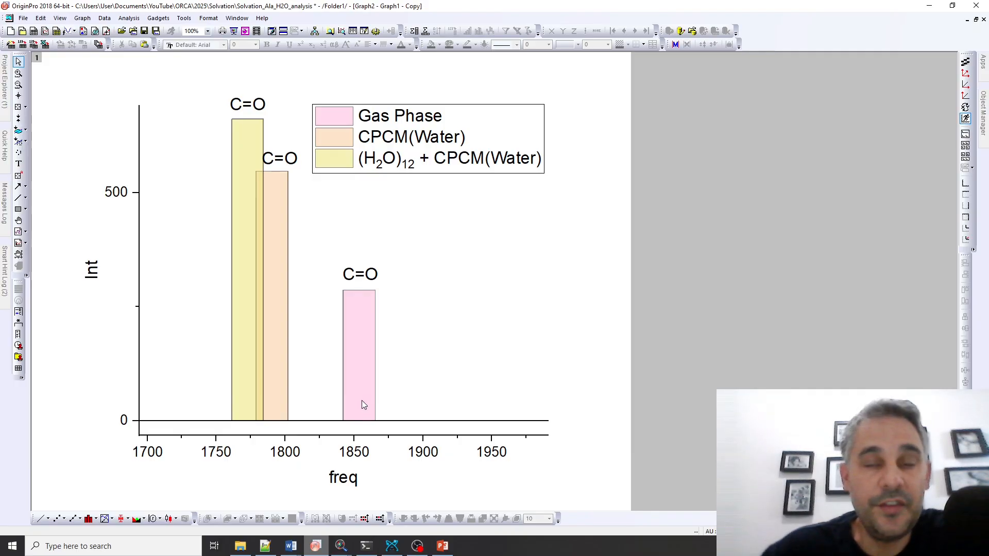
pyautogui.moveTo(284, 194)
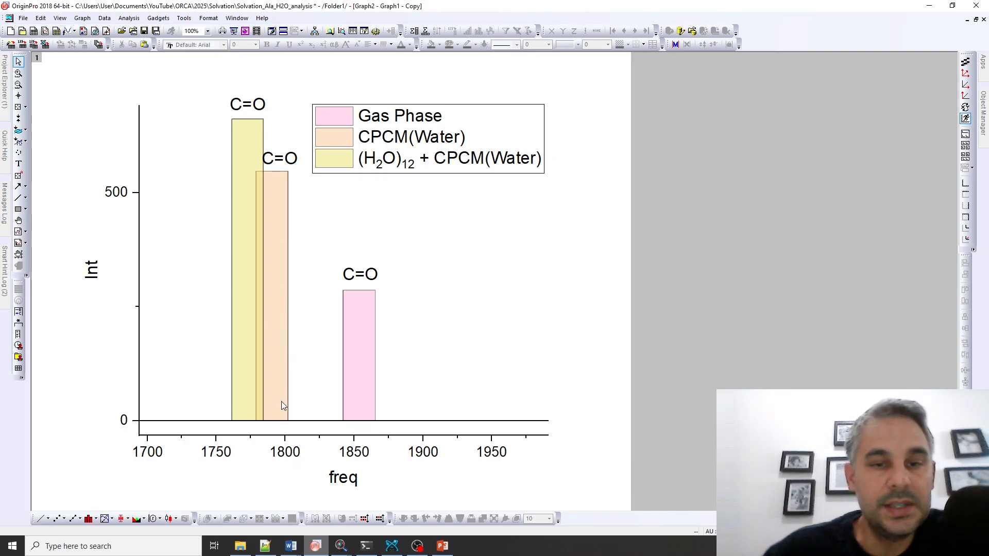
pyautogui.moveTo(245, 149)
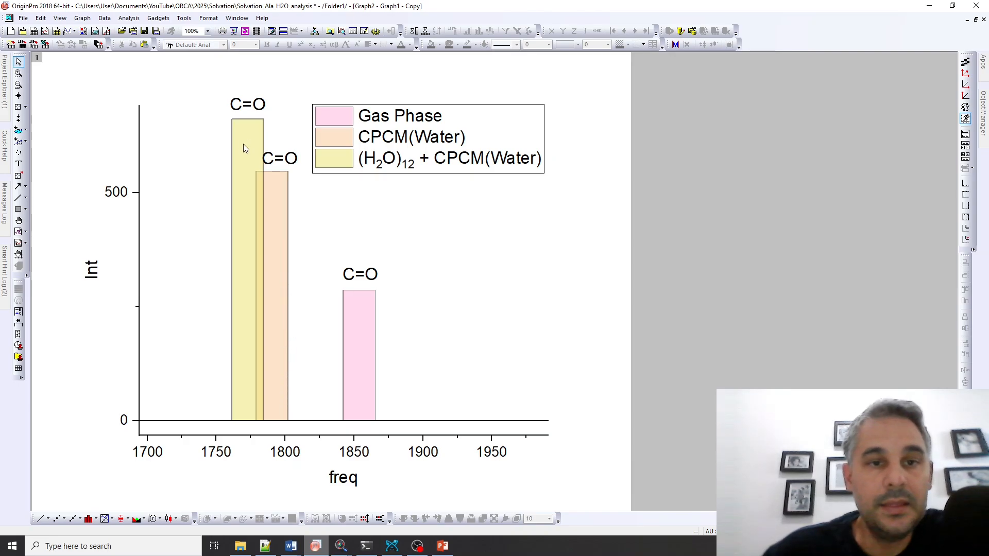
pyautogui.moveTo(428, 158)
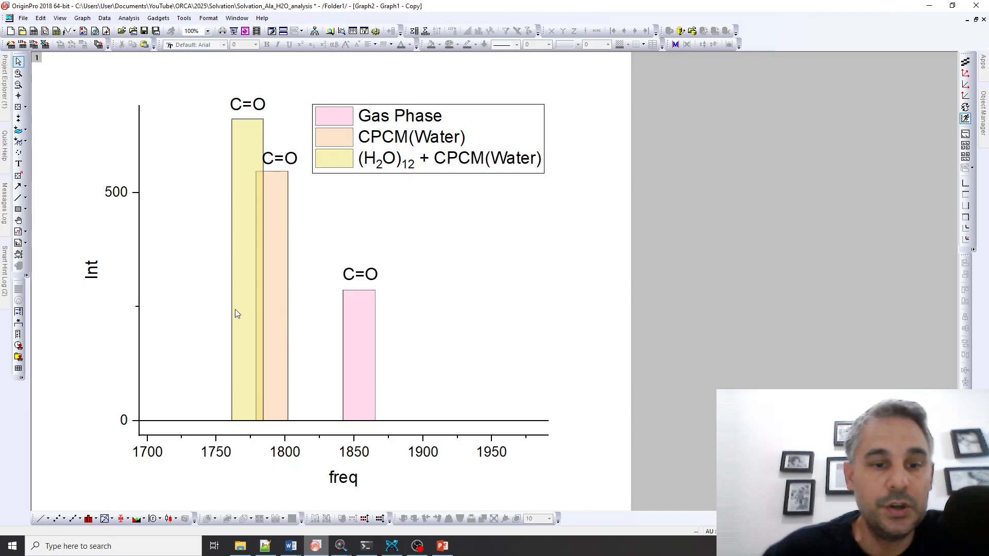
pyautogui.moveTo(250, 163)
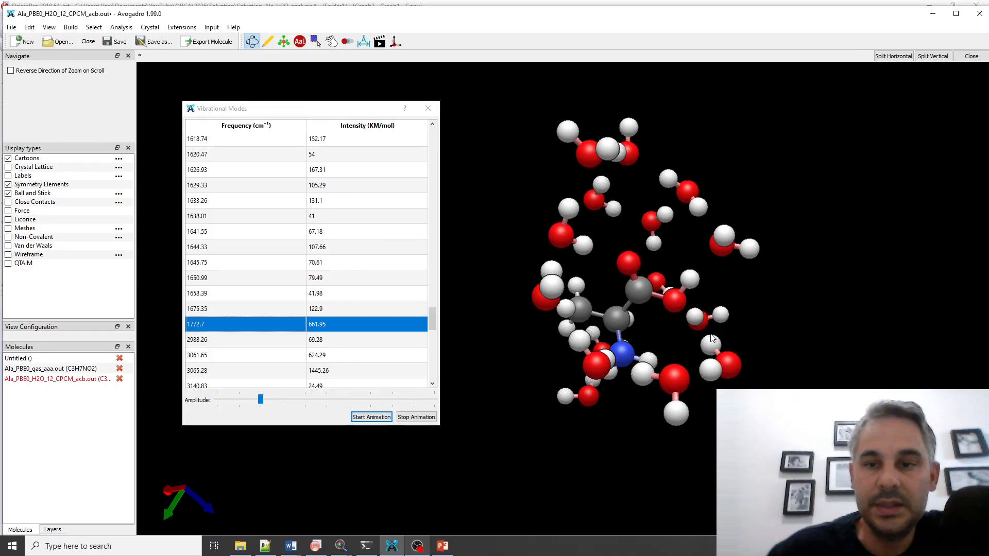
# Discard the hydrated model's changes, animate a gas-phase alanine mode and close the modes list.
pyautogui.click(428, 108)
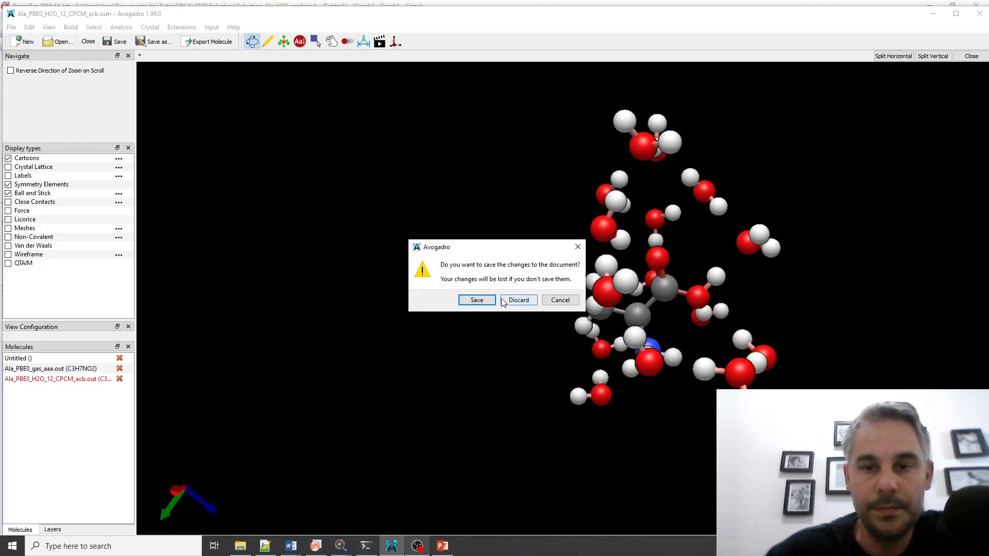
pyautogui.click(518, 300)
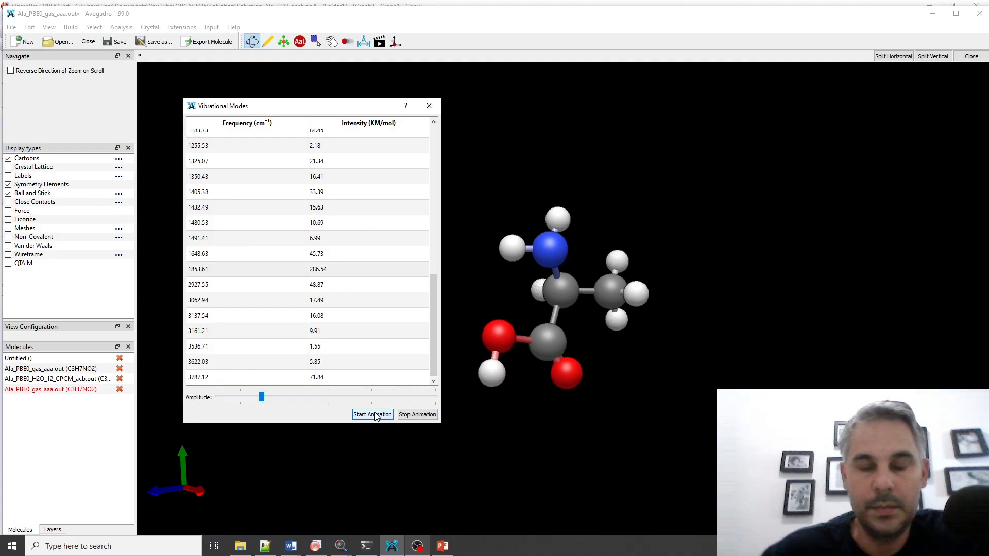
pyautogui.click(372, 414)
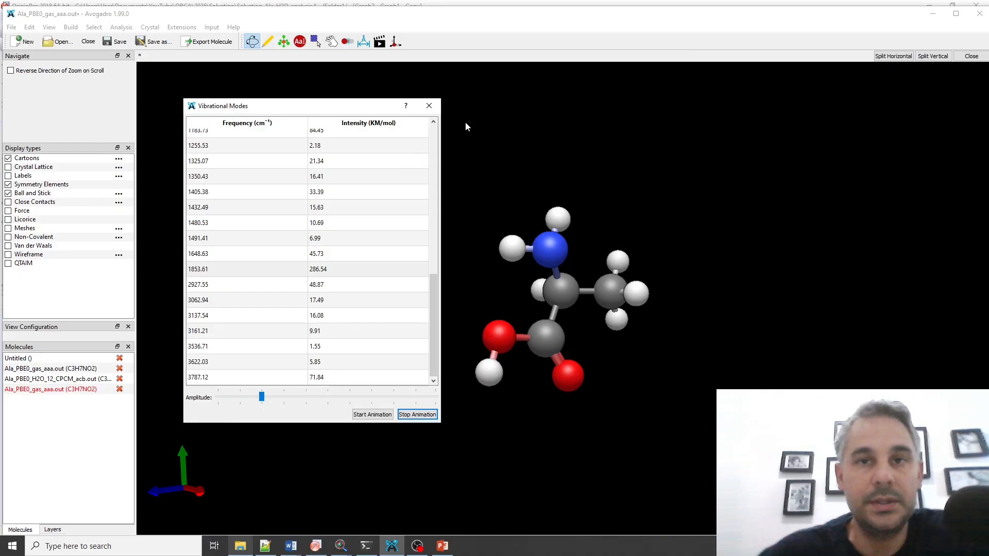
pyautogui.moveTo(436, 256)
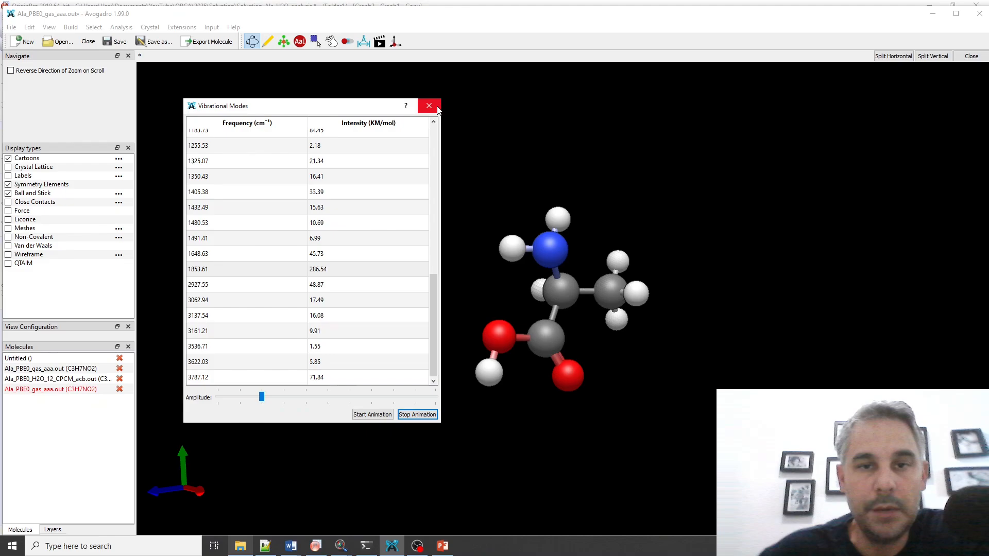
pyautogui.click(429, 105)
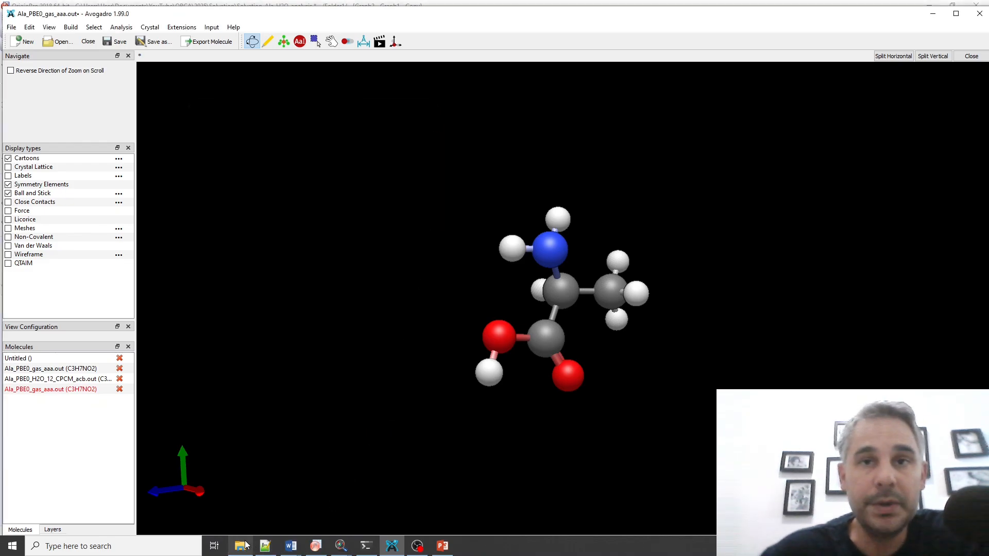
pyautogui.moveTo(241, 546)
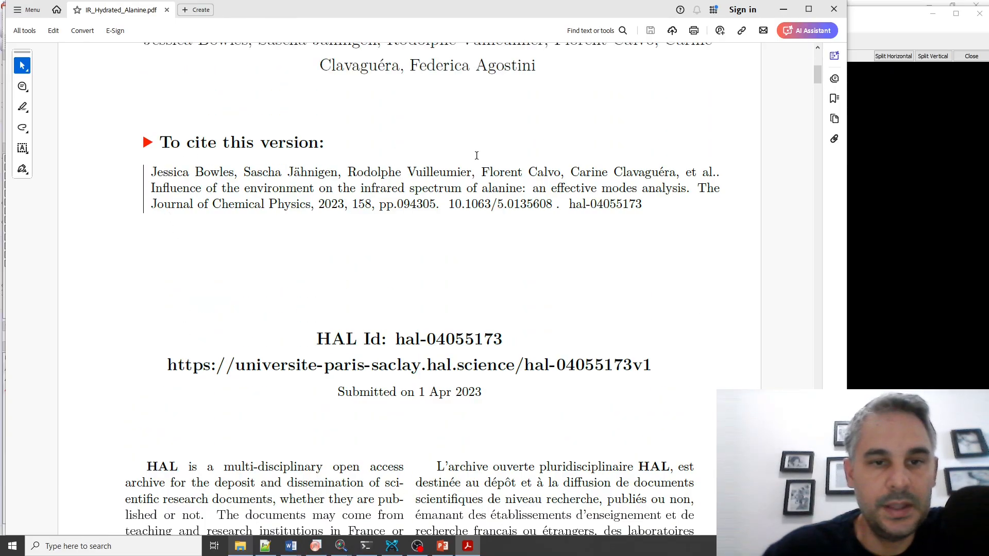
pyautogui.moveTo(205, 335)
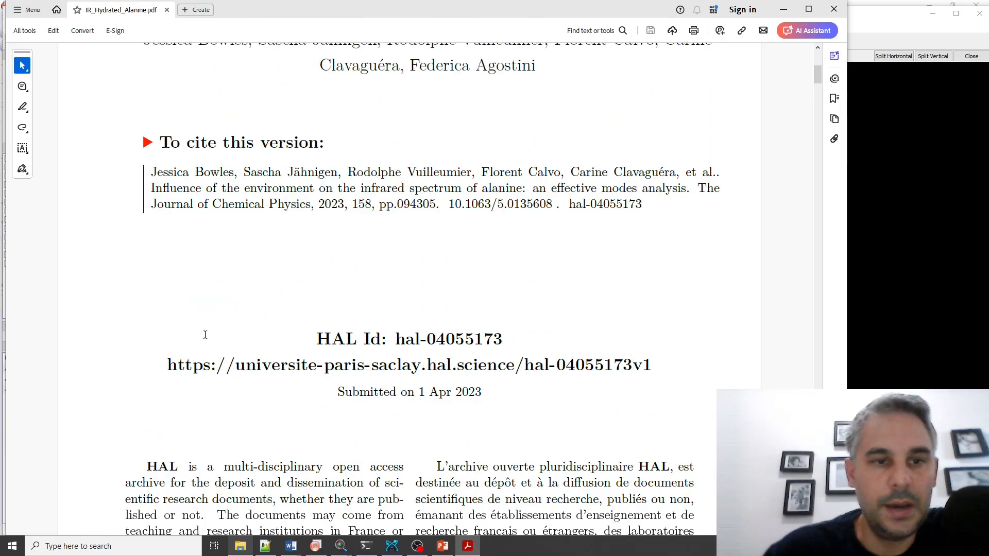
# Scroll IR_Hydrated_Alanine.pdf down to Table III on page 9.
pyautogui.click(806, 30)
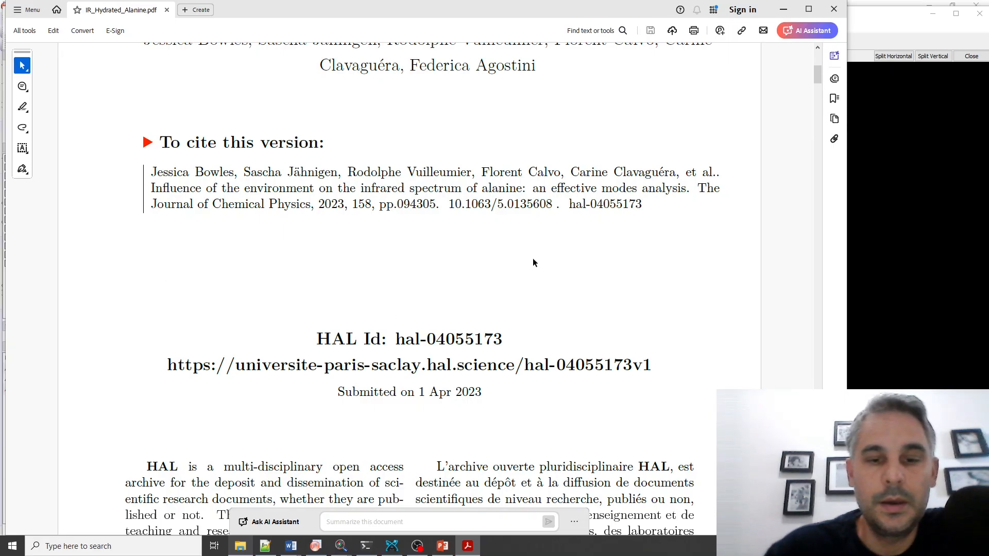
pyautogui.scroll(-3)
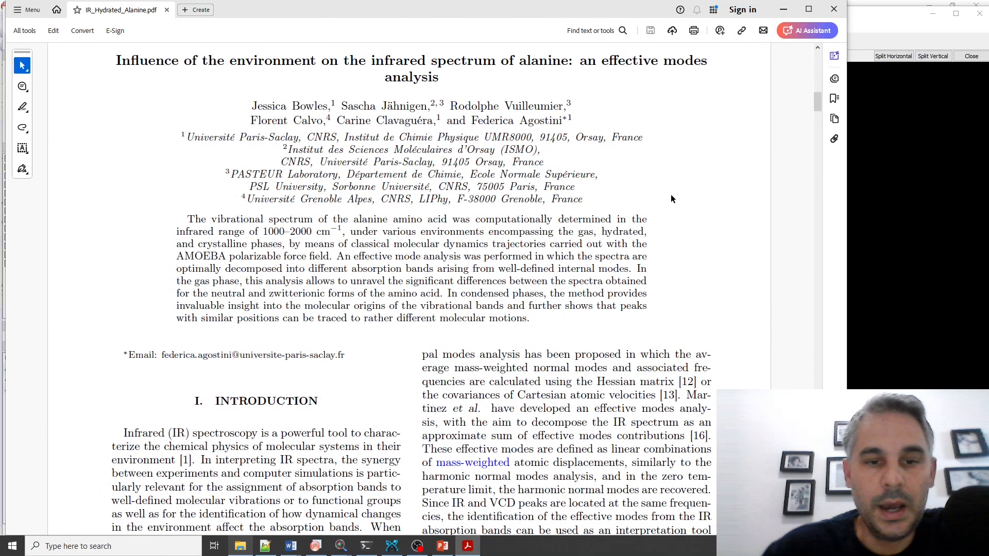
pyautogui.scroll(-3)
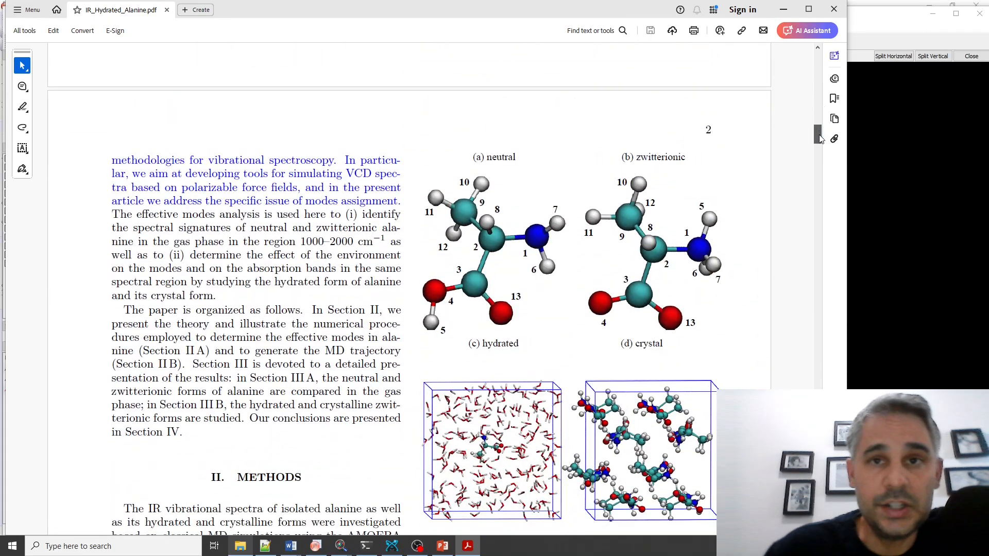
pyautogui.scroll(-3)
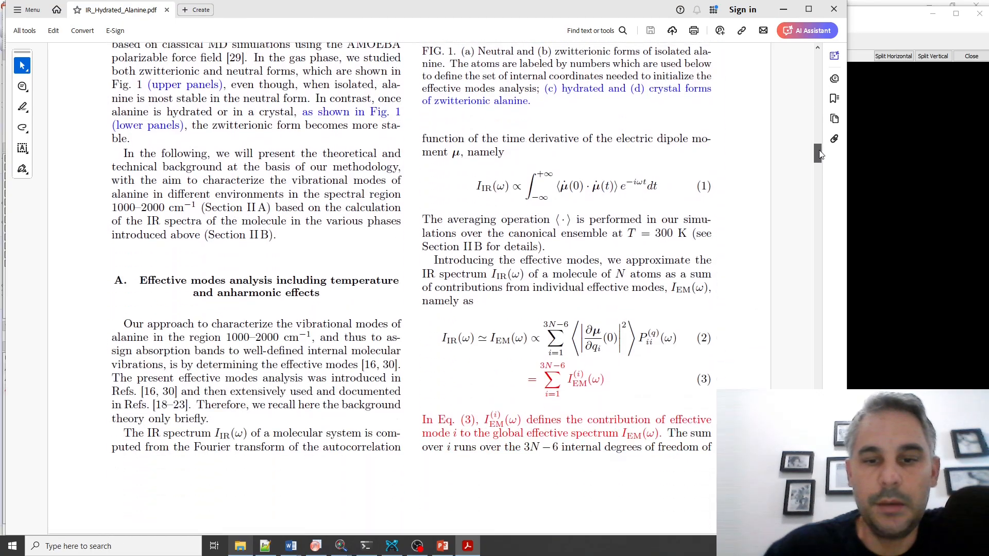
pyautogui.scroll(-3)
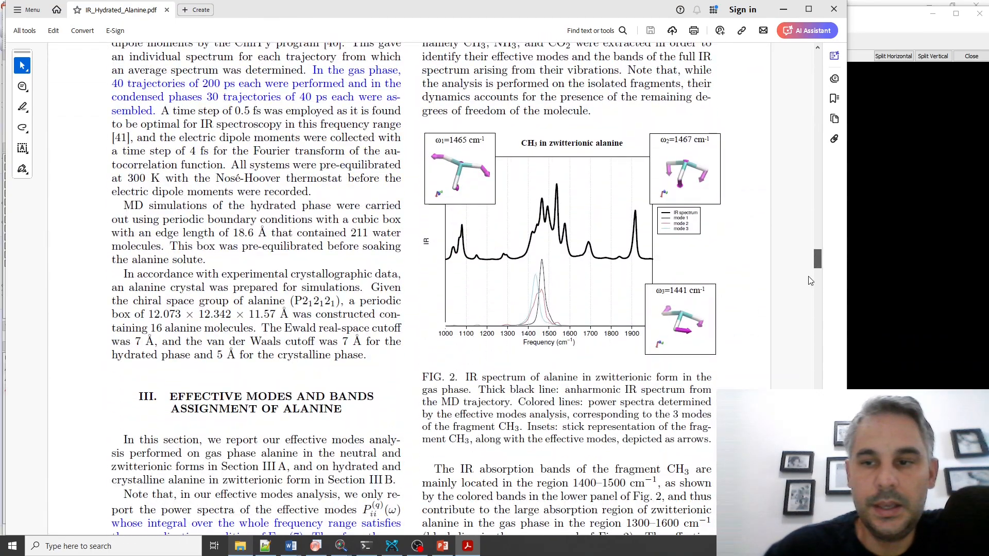
pyautogui.scroll(-3)
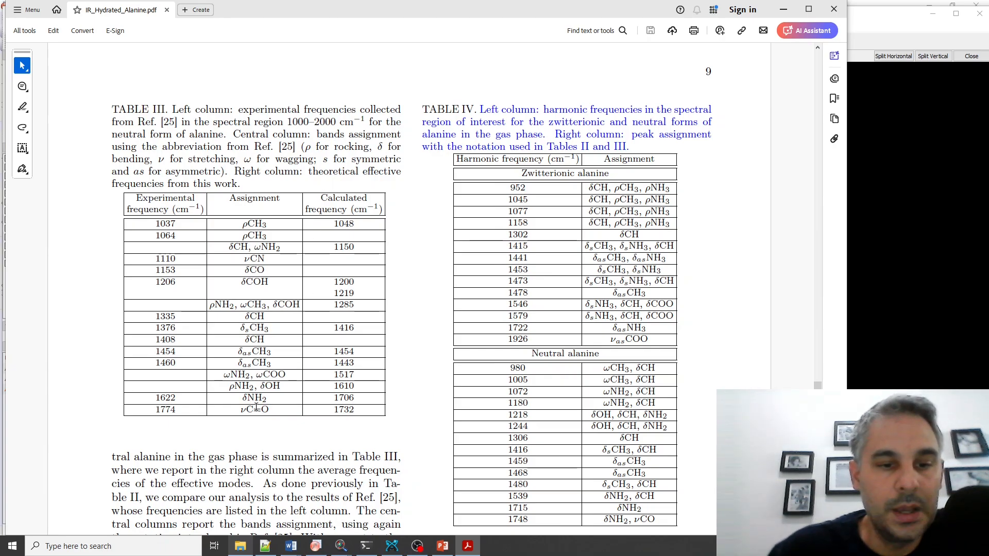
# Select the νC=O stretch assignment (1774/1732) in Table III, then clear the selection.
pyautogui.doubleClick(254, 410)
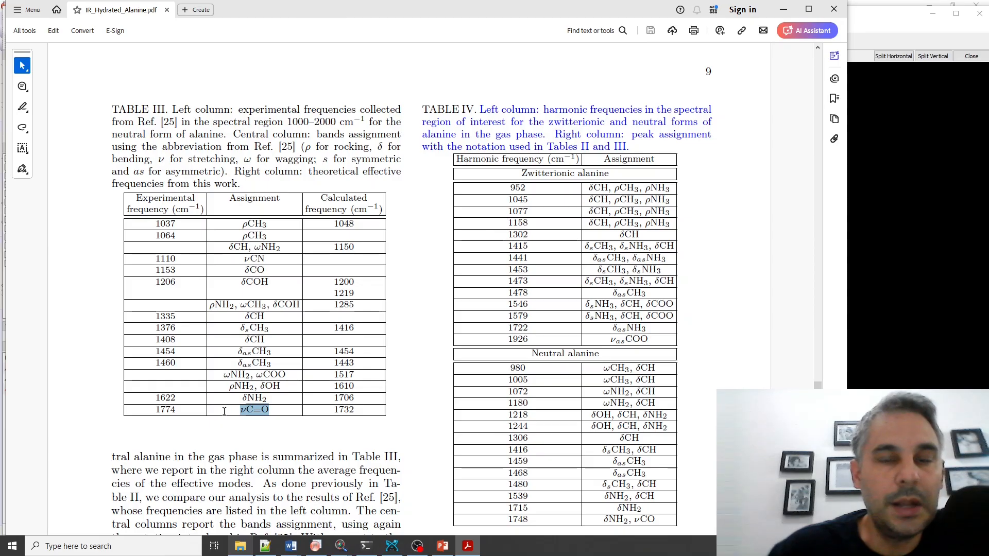
pyautogui.click(253, 410)
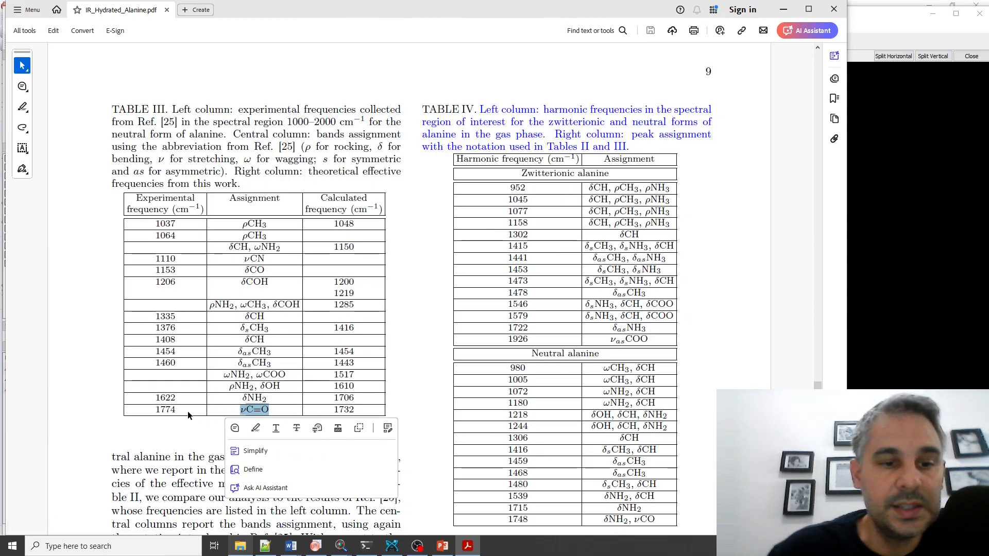
pyautogui.click(178, 410)
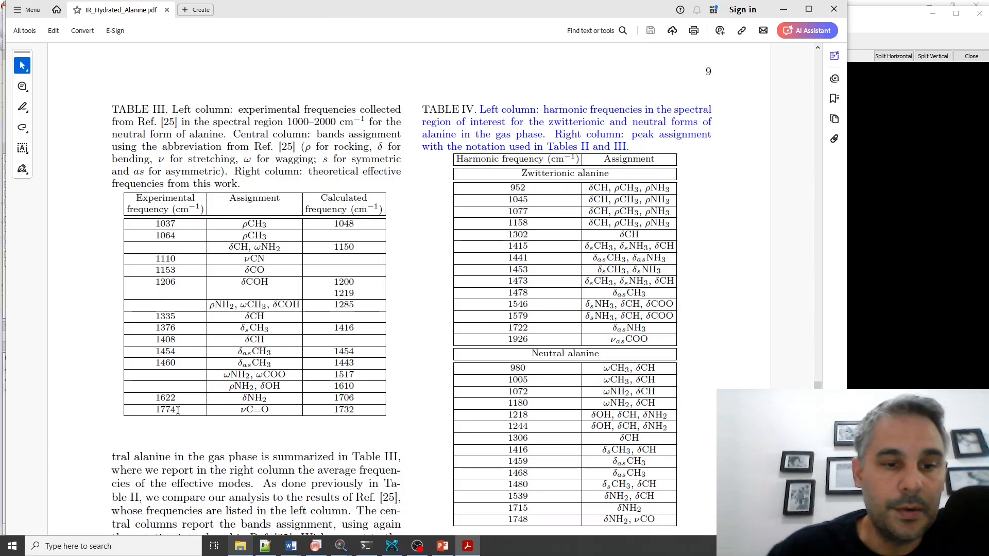
pyautogui.moveTo(376, 298)
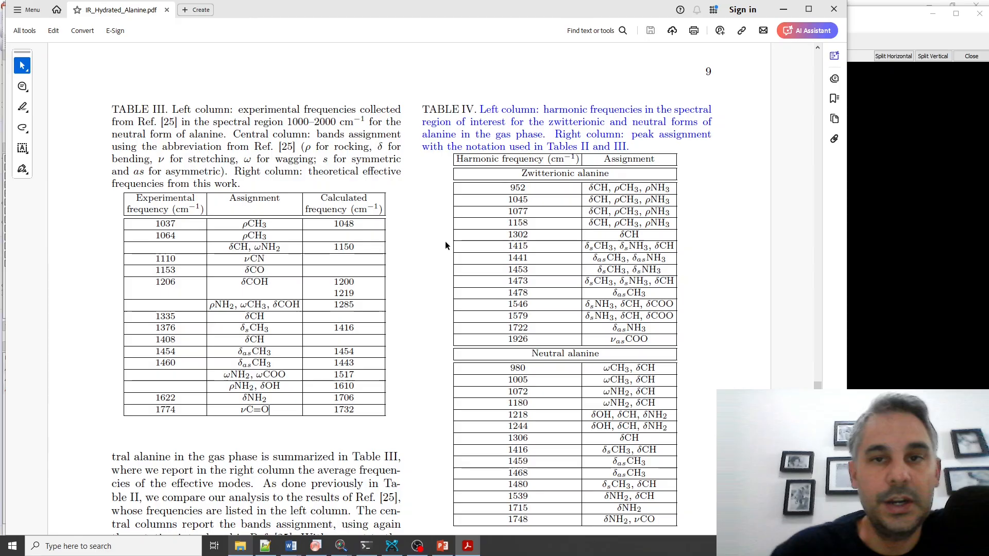
pyautogui.moveTo(456, 220)
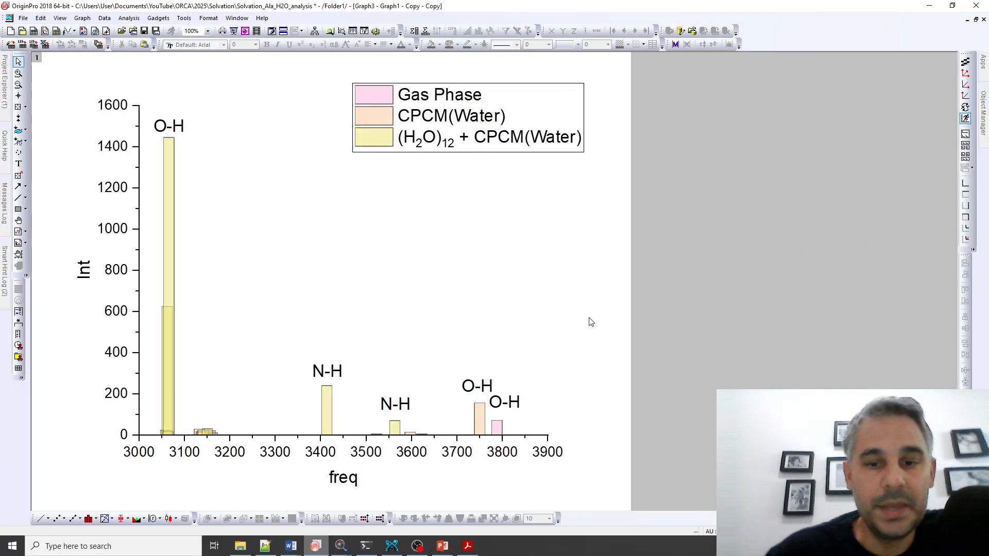
pyautogui.moveTo(552, 290)
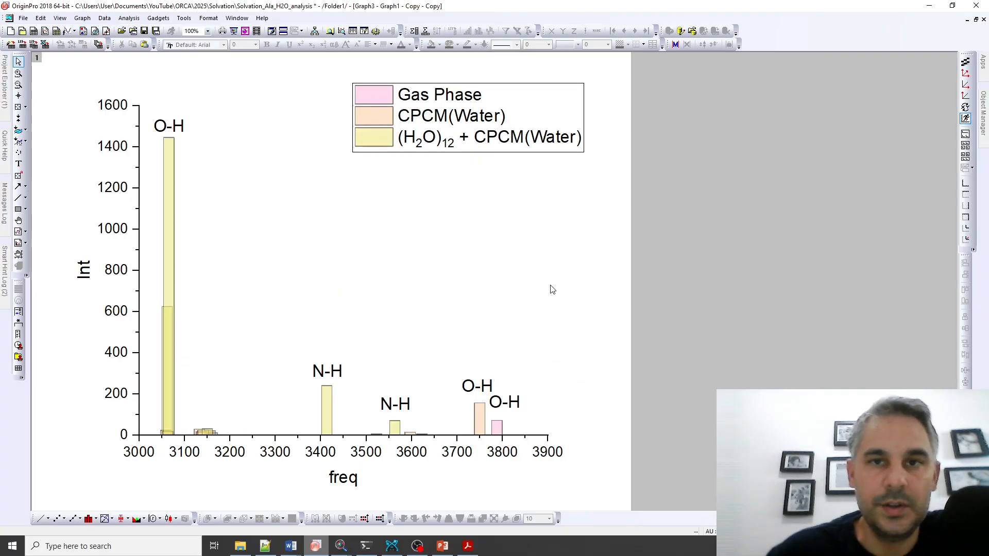
pyautogui.moveTo(523, 431)
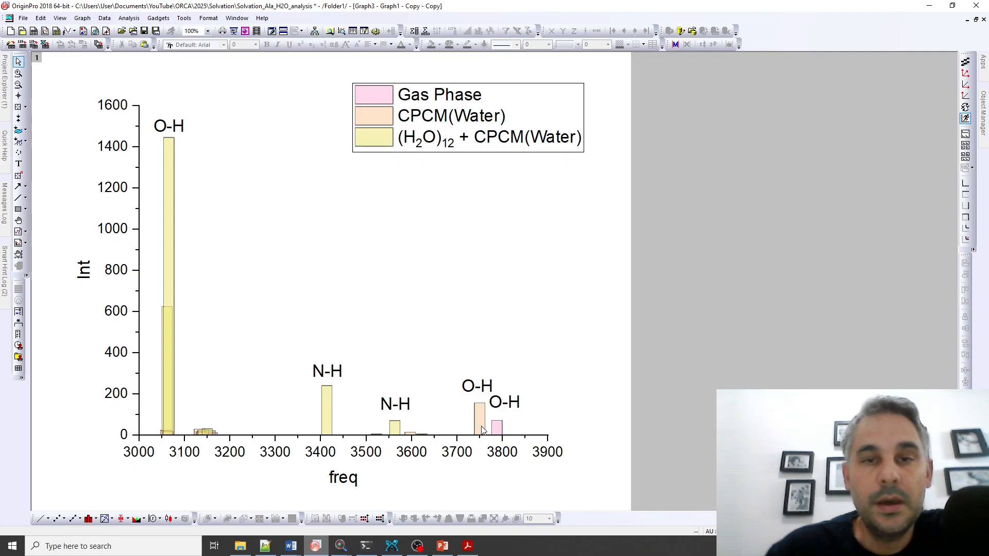
pyautogui.moveTo(531, 434)
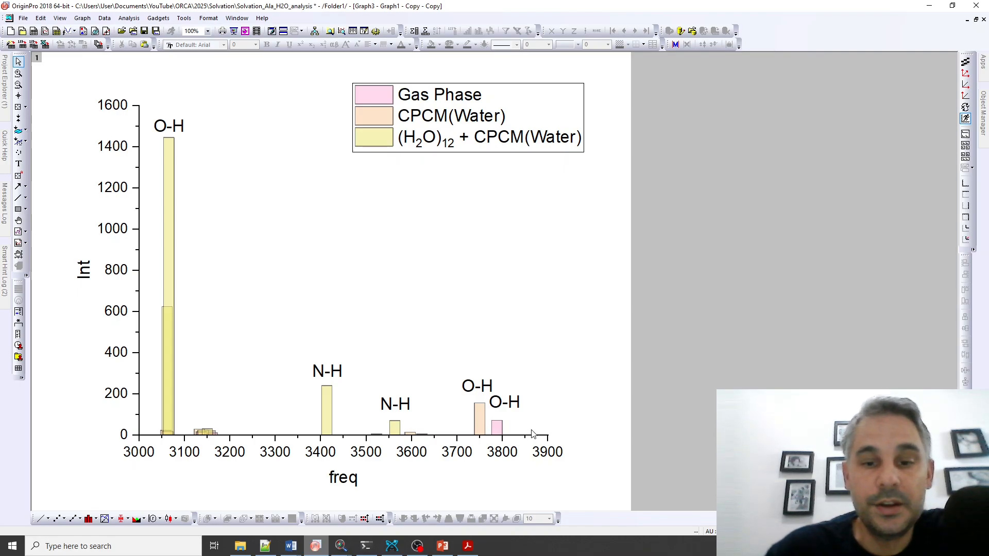
pyautogui.moveTo(171, 150)
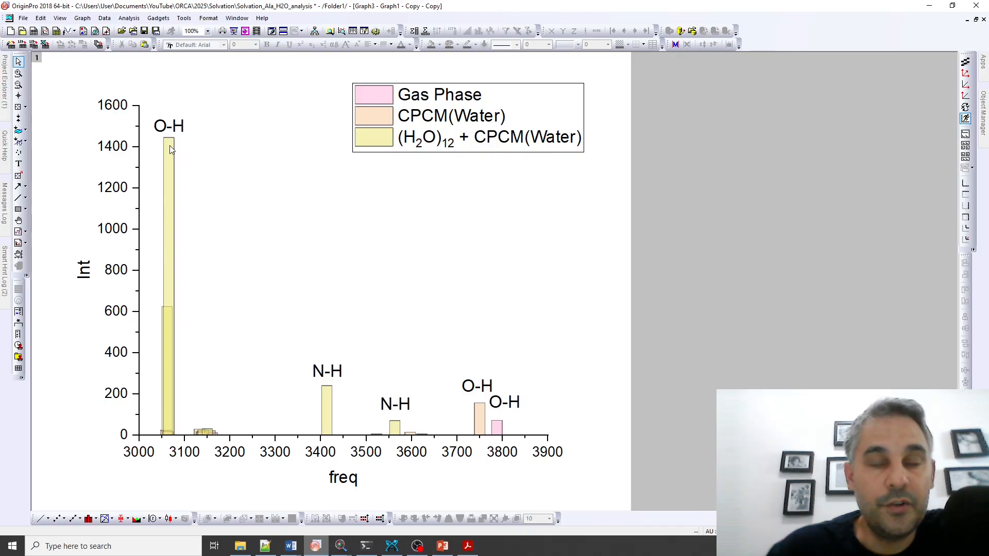
pyautogui.moveTo(167, 374)
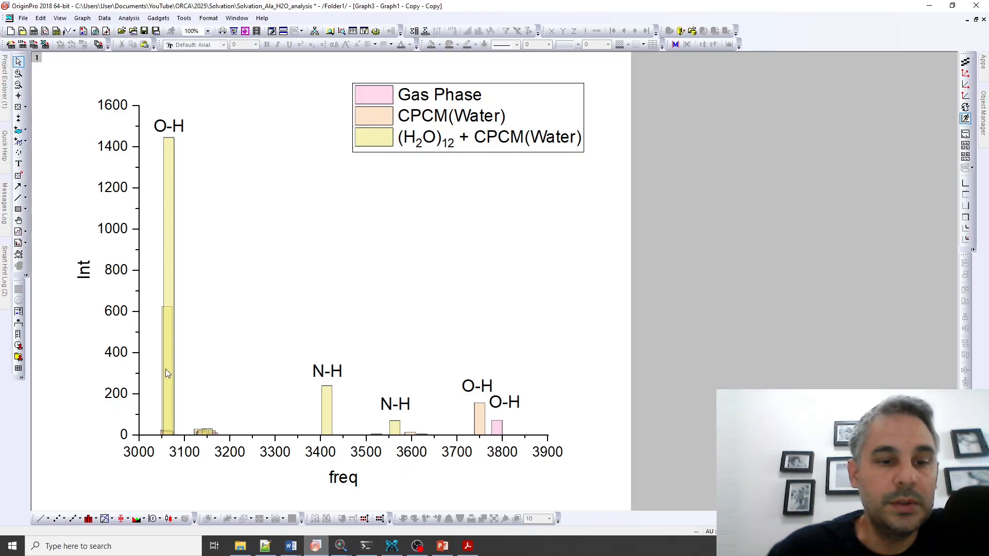
pyautogui.moveTo(201, 331)
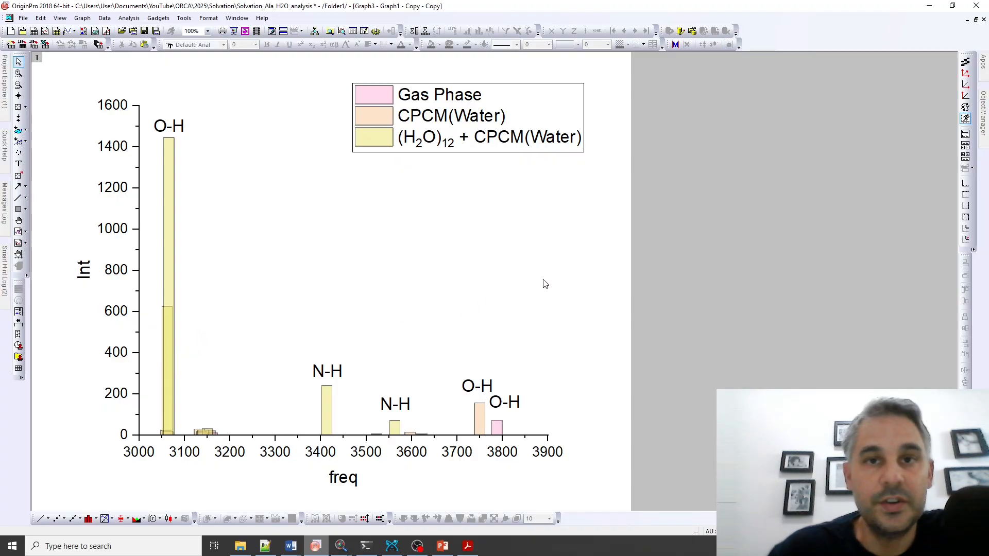
pyautogui.moveTo(739, 360)
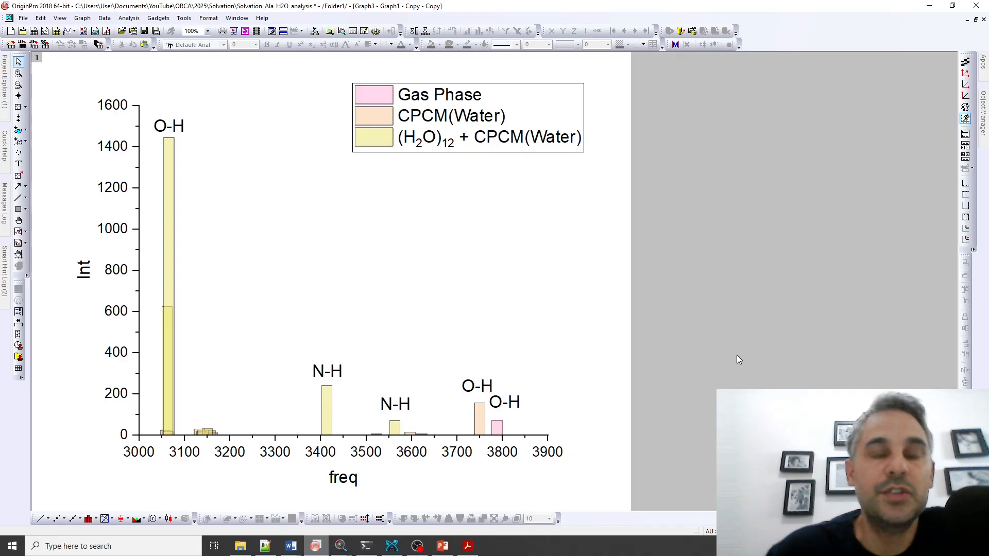
pyautogui.moveTo(606, 276)
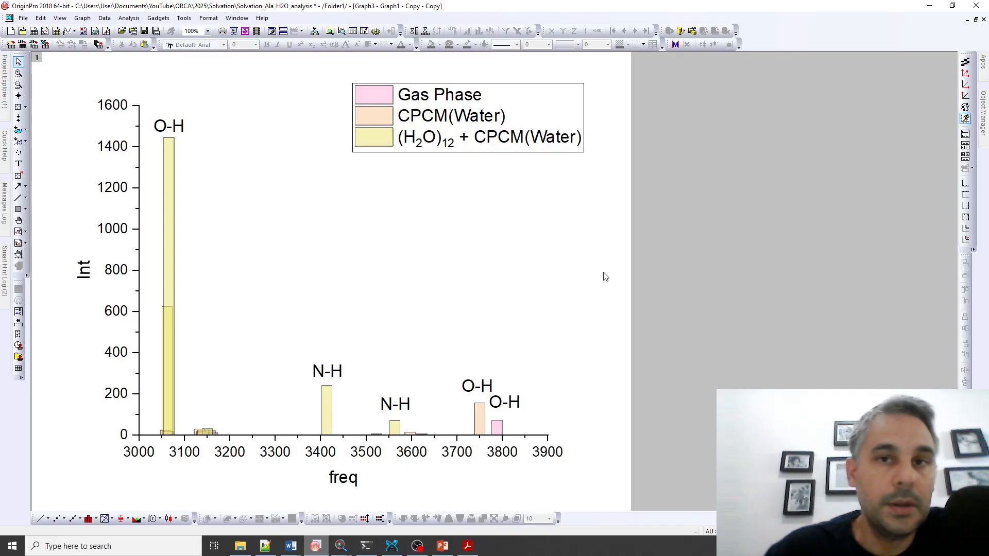
pyautogui.moveTo(610, 276)
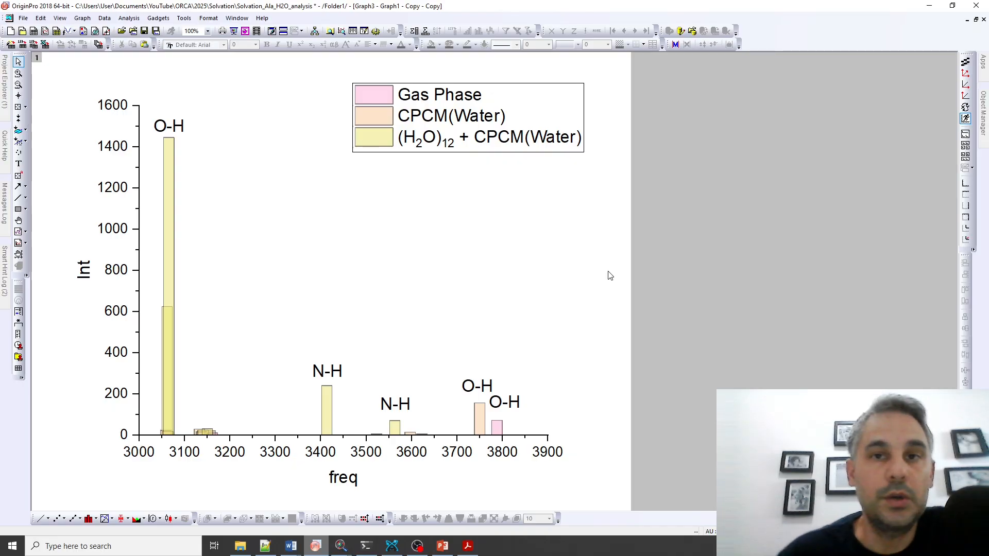
pyautogui.moveTo(647, 260)
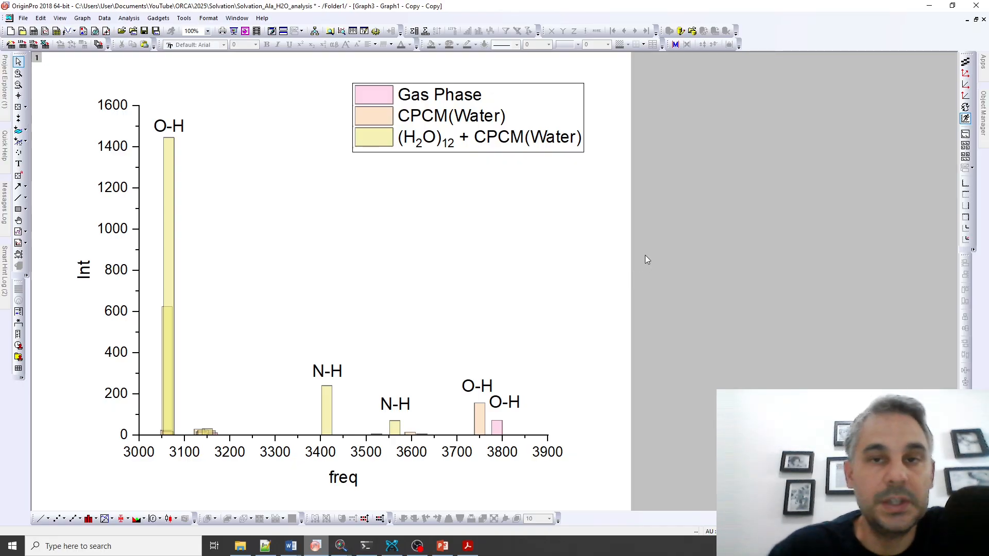
pyautogui.moveTo(638, 242)
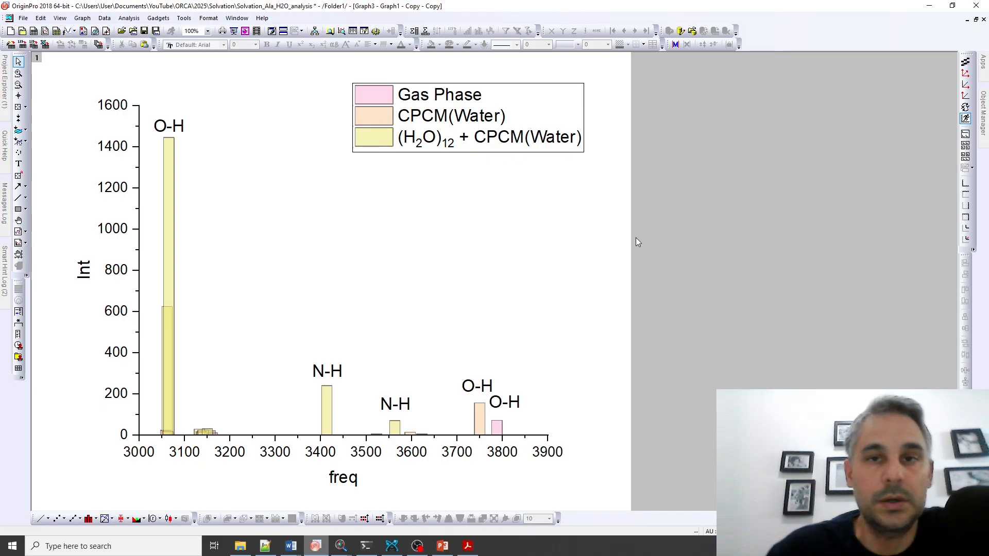
pyautogui.moveTo(443, 383)
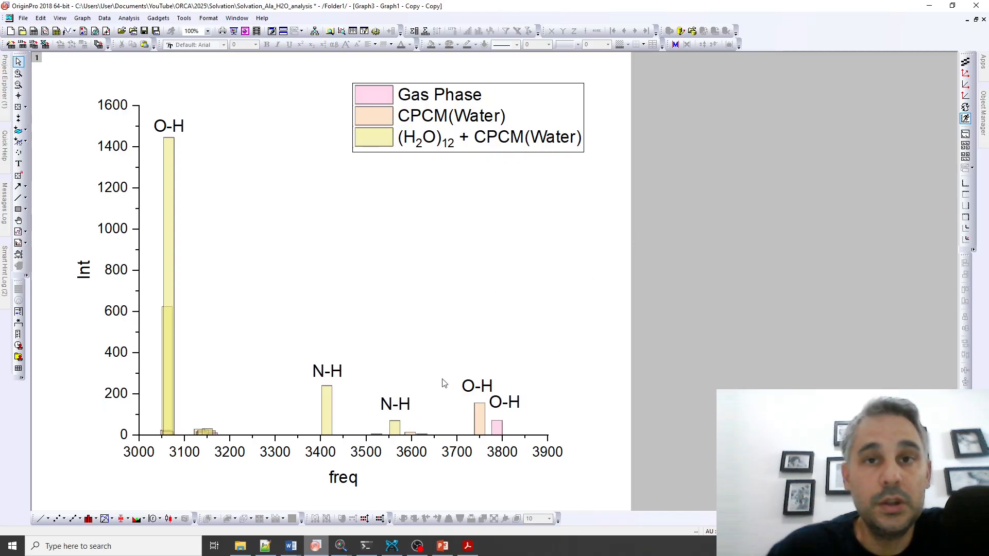
pyautogui.moveTo(569, 350)
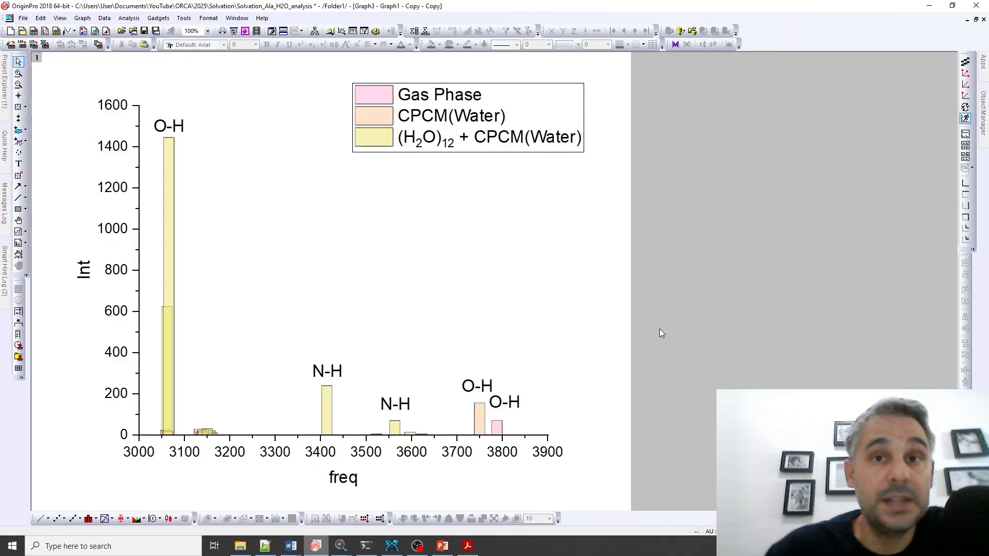
pyautogui.moveTo(369, 331)
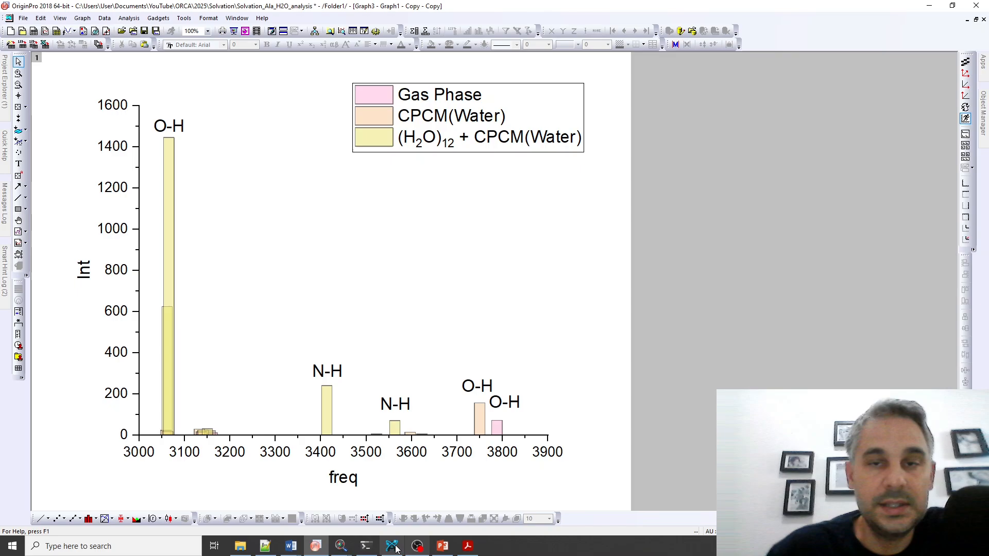
# Show vibrational modes for gas-phase alanine, then for alanine with twelve waters, scrolling its table.
pyautogui.click(392, 546)
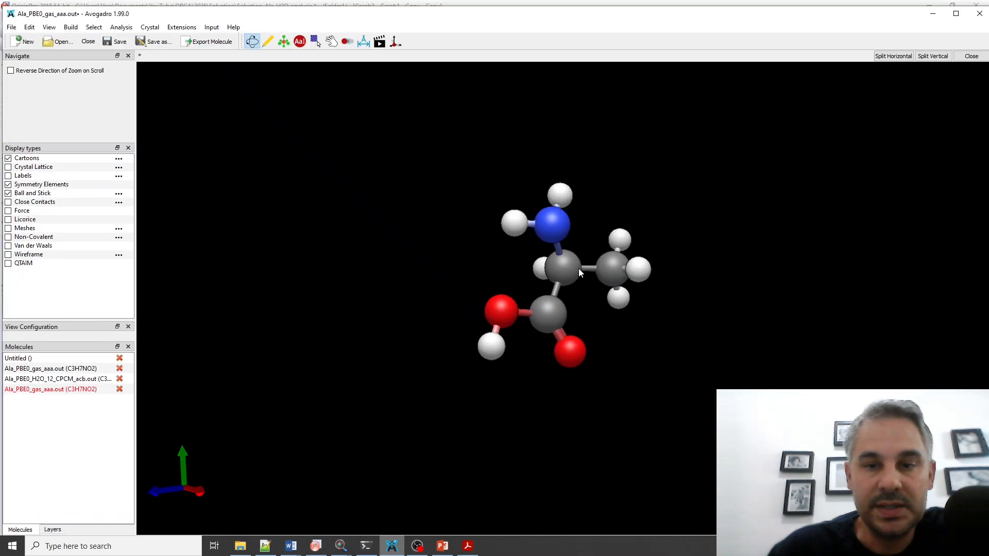
pyautogui.click(121, 27)
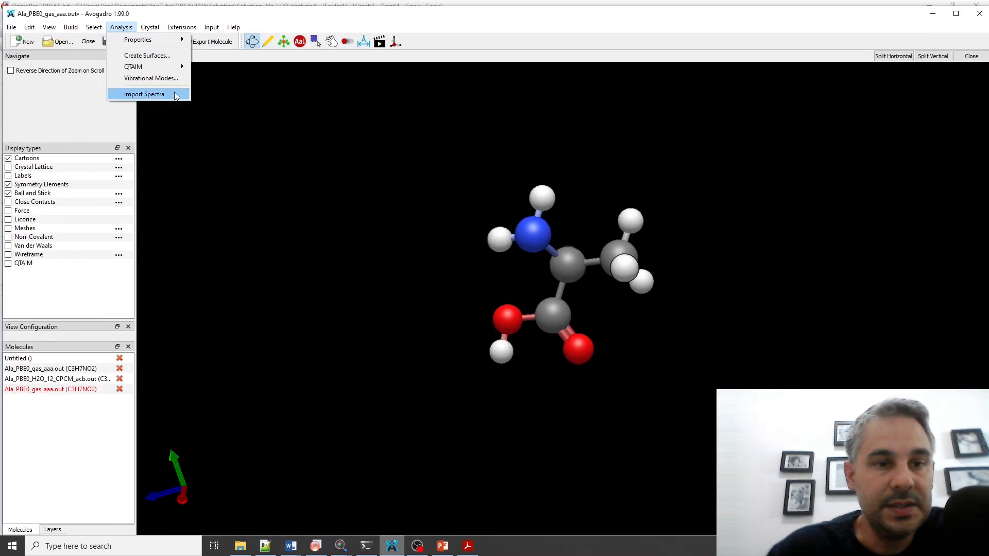
pyautogui.click(150, 79)
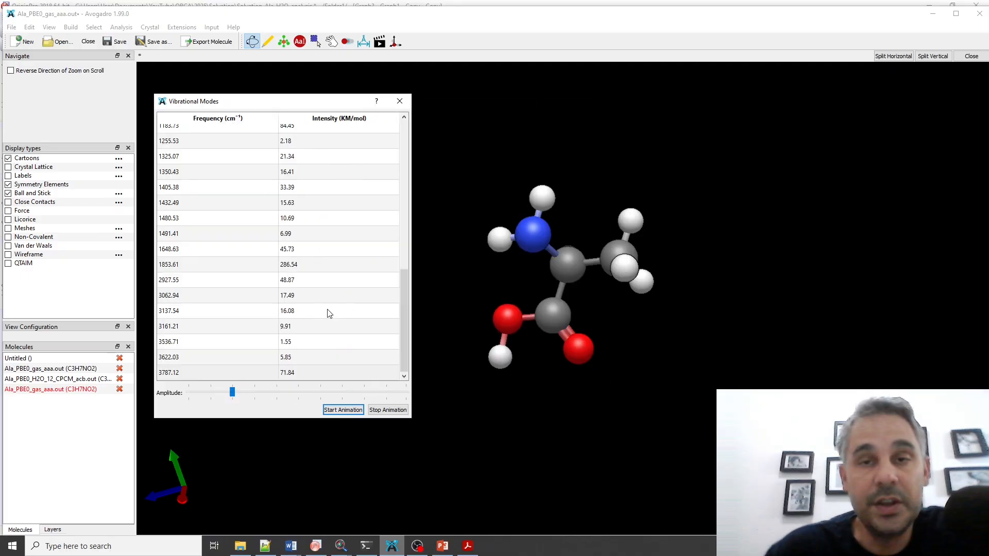
pyautogui.click(184, 373)
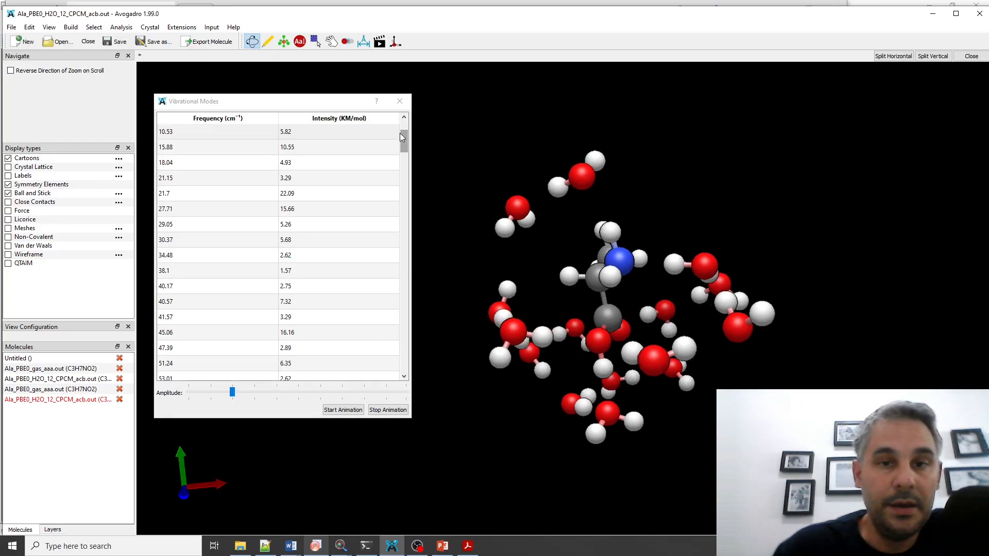
pyautogui.moveTo(403, 137); pyautogui.dragTo(404, 325)
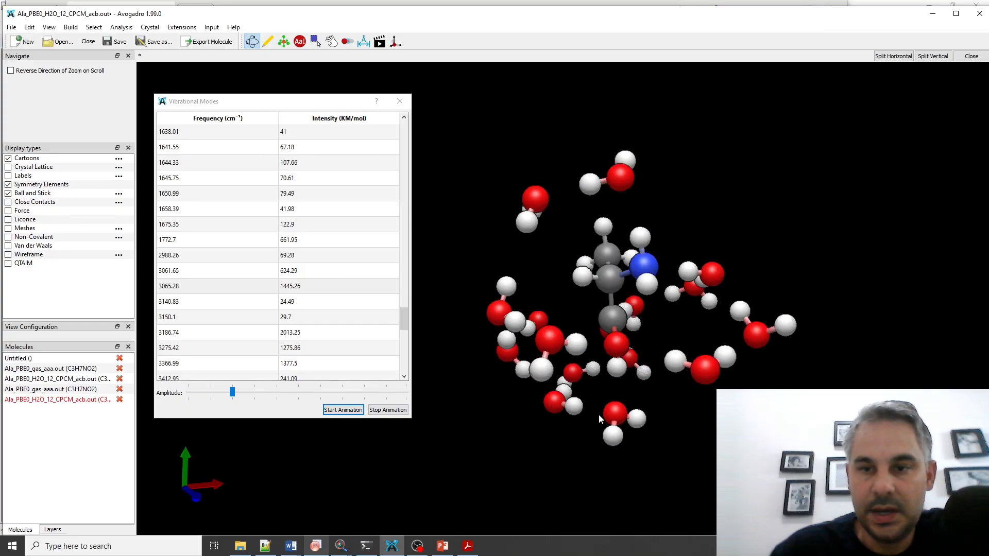
pyautogui.click(343, 410)
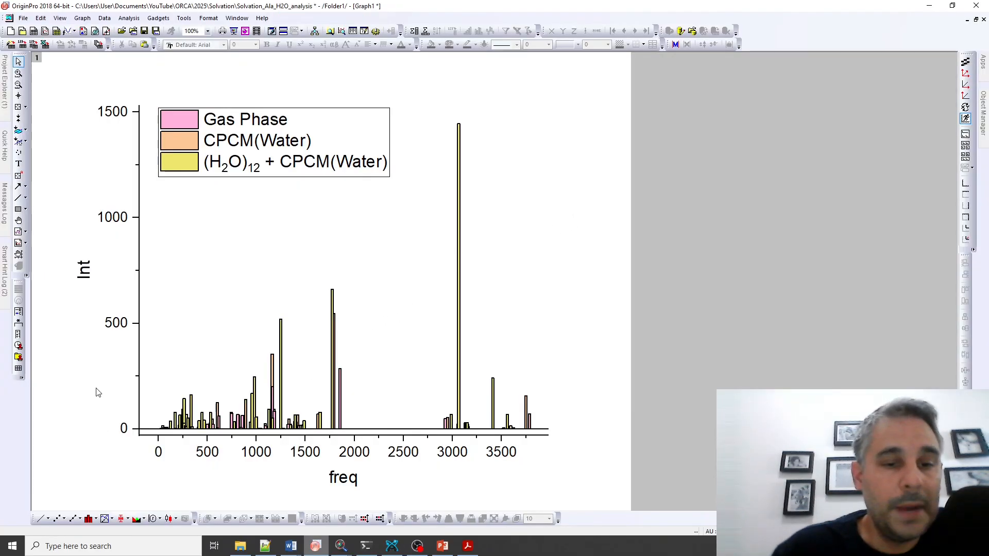
pyautogui.moveTo(137, 121)
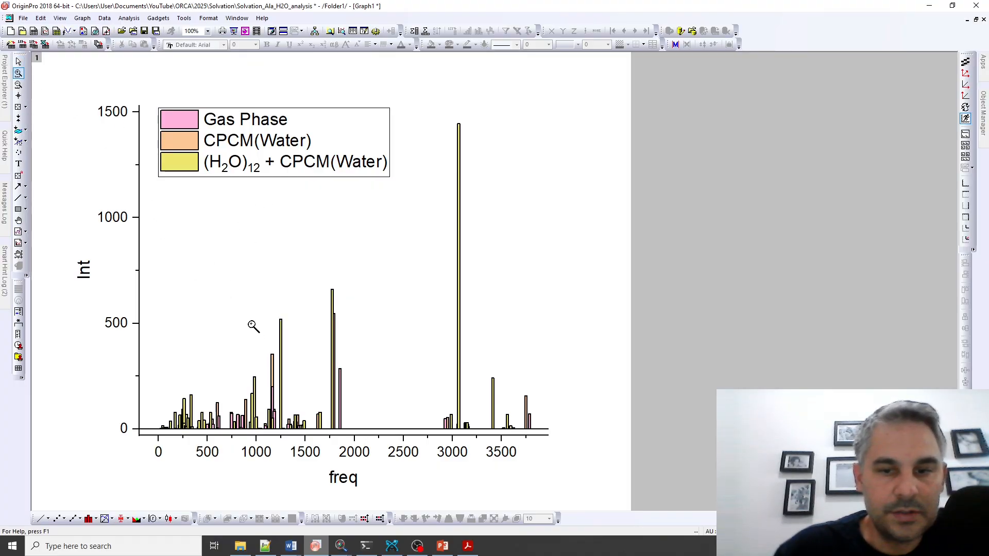
pyautogui.moveTo(315, 297)
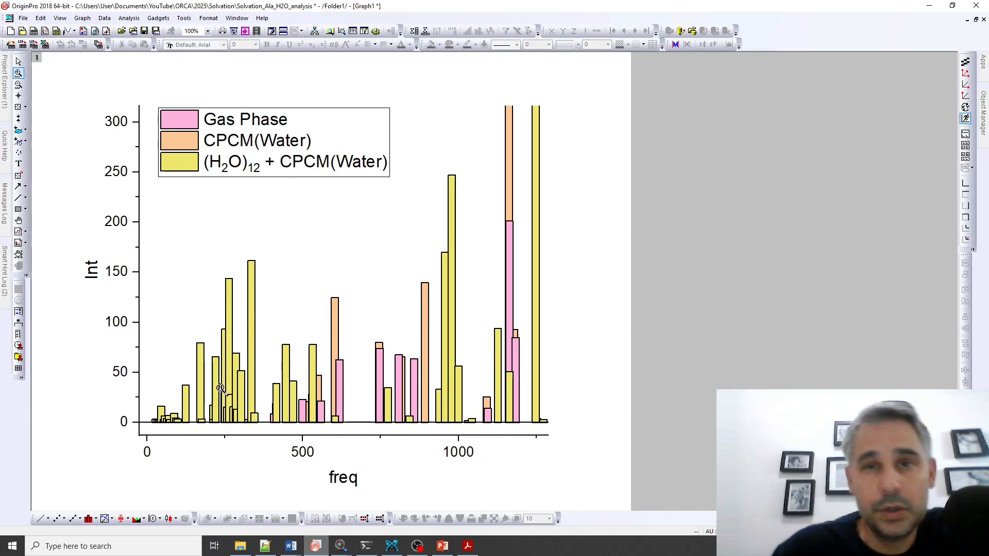
pyautogui.moveTo(278, 340)
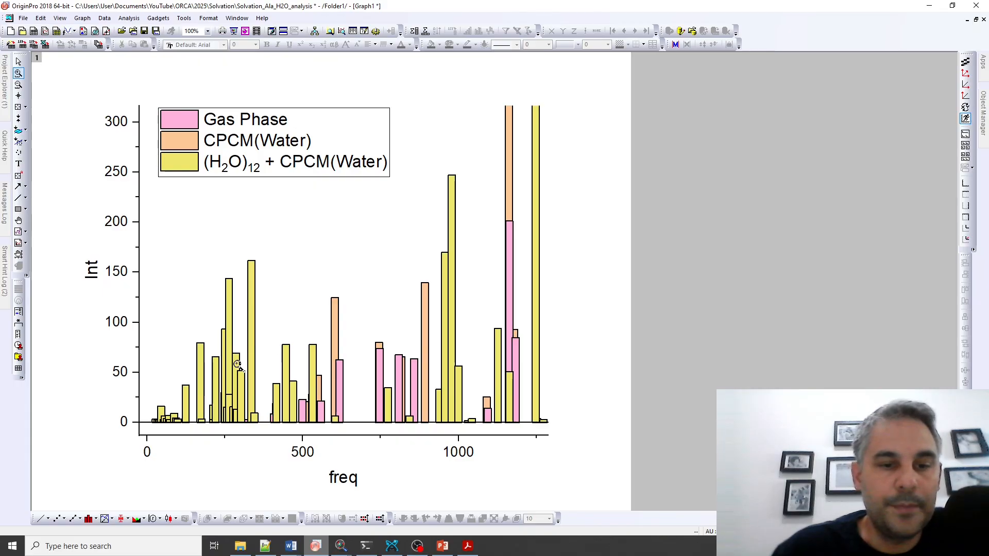
pyautogui.moveTo(671, 294)
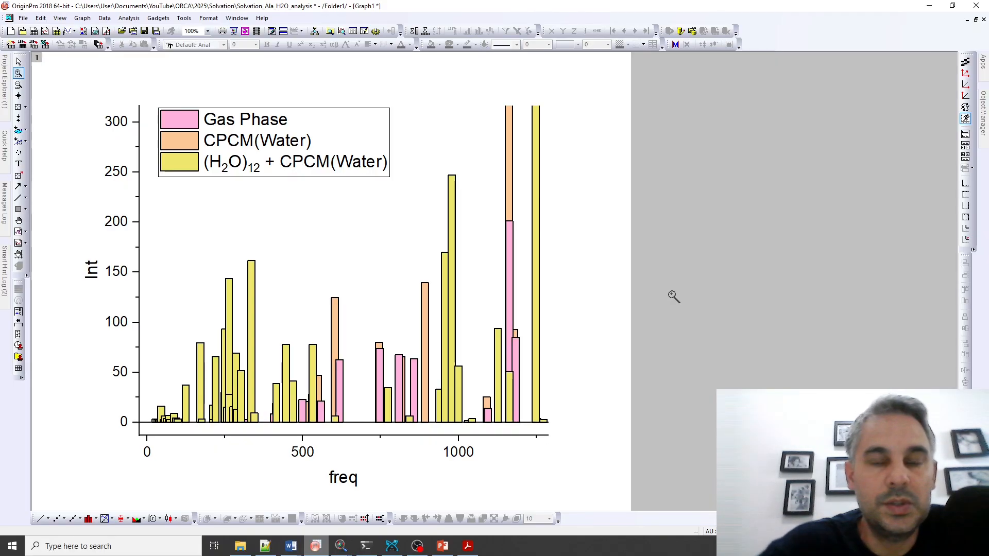
pyautogui.moveTo(653, 292)
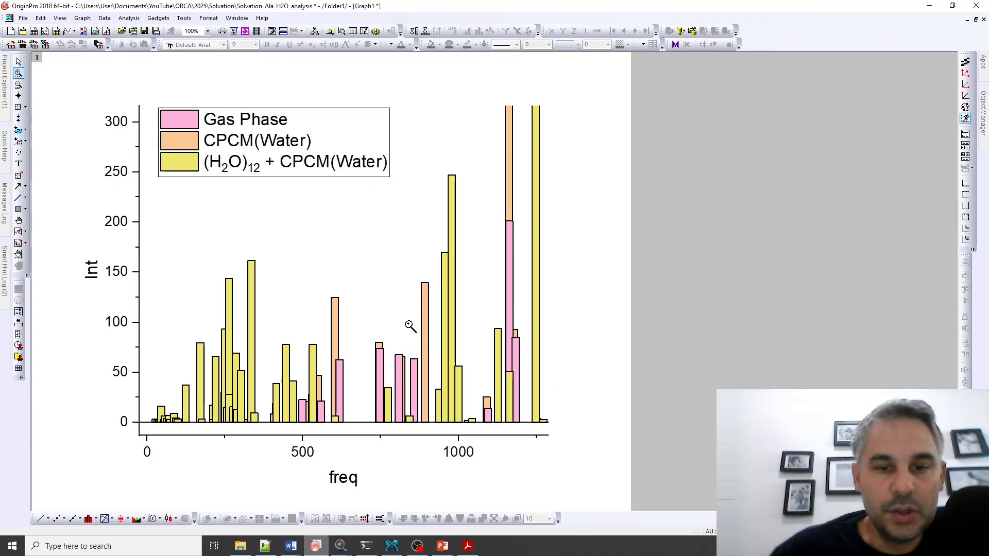
pyautogui.moveTo(517, 186)
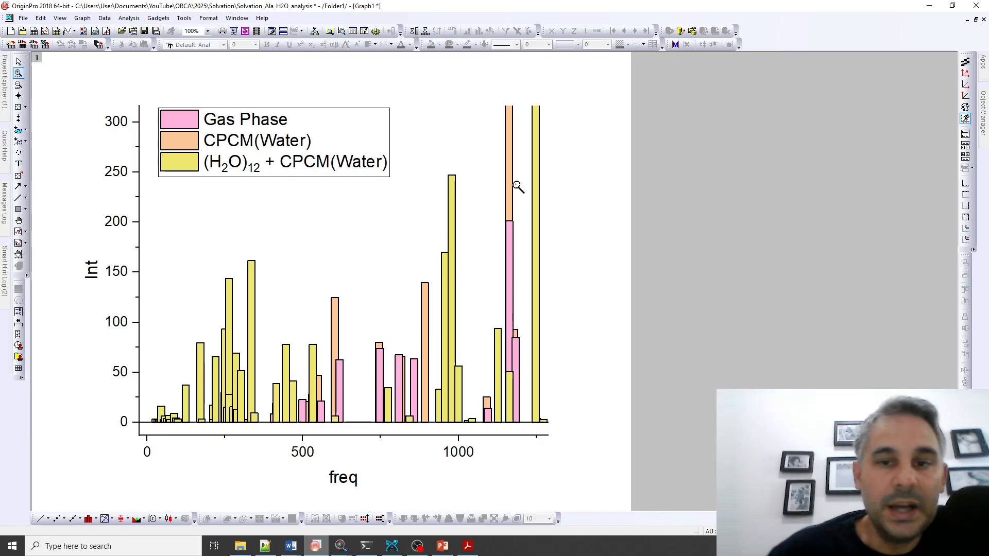